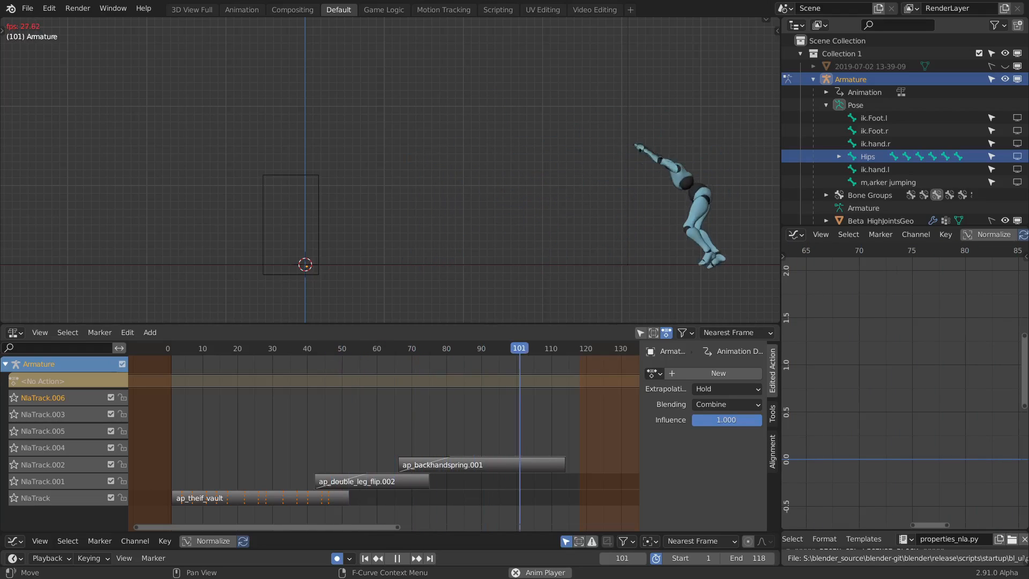
# Step: Scrub the NLA timeline across the vault, flip and backhandspring strips, selecting and deselecting all strips
pyautogui.click(307, 347)
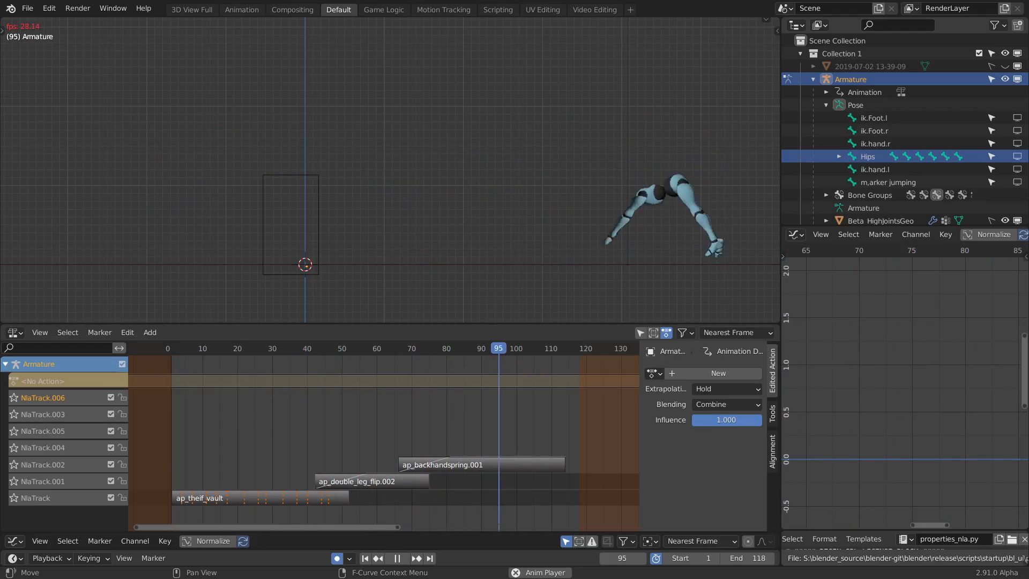
pyautogui.click(282, 347)
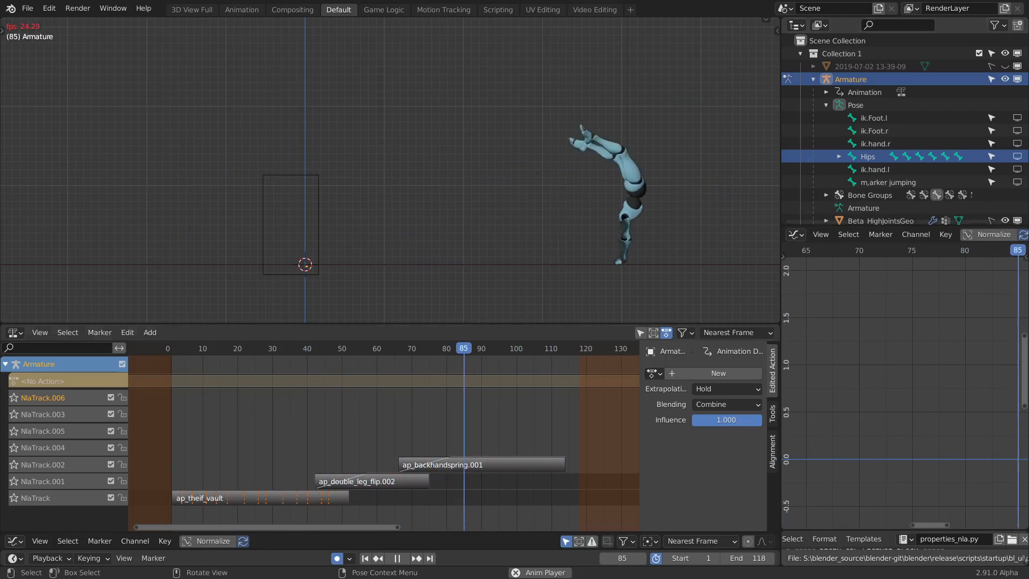
pyautogui.click(251, 348)
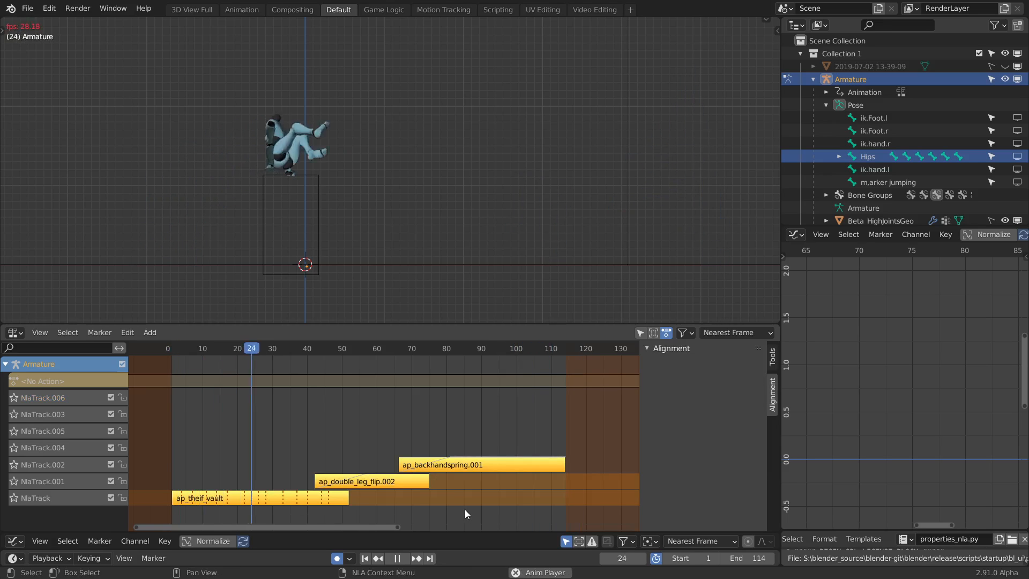
pyautogui.click(461, 348)
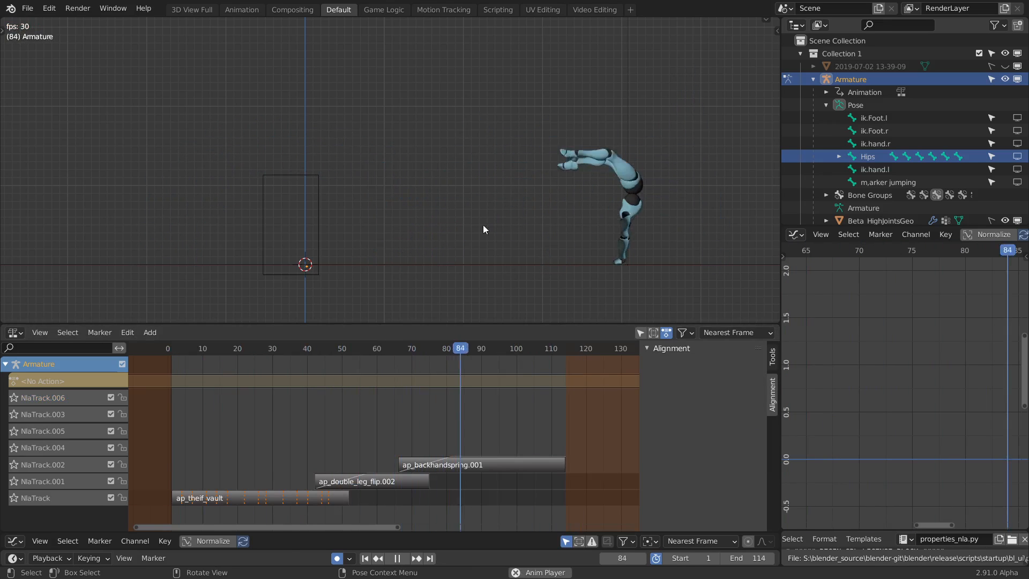
pyautogui.click(268, 347)
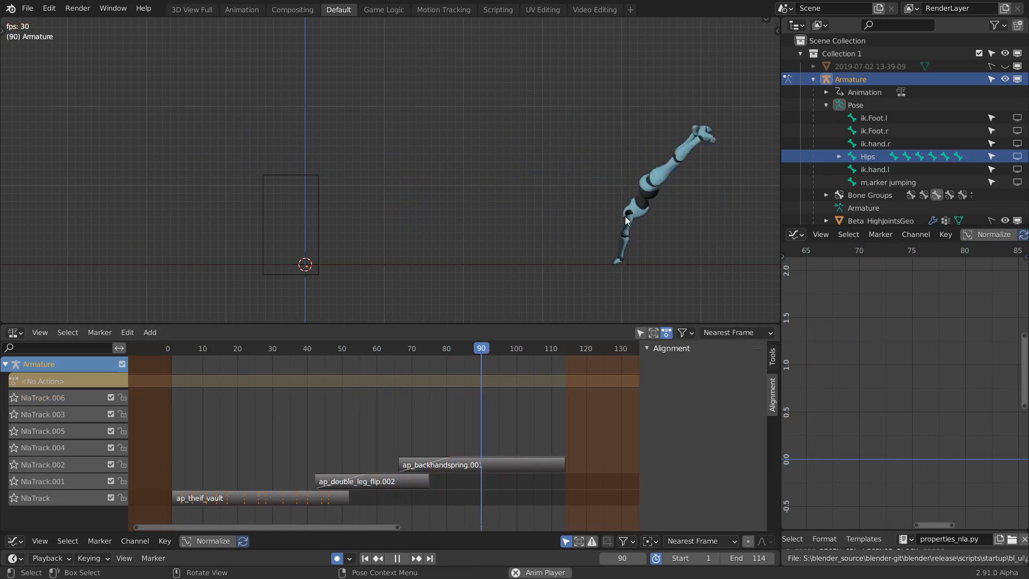
pyautogui.click(292, 347)
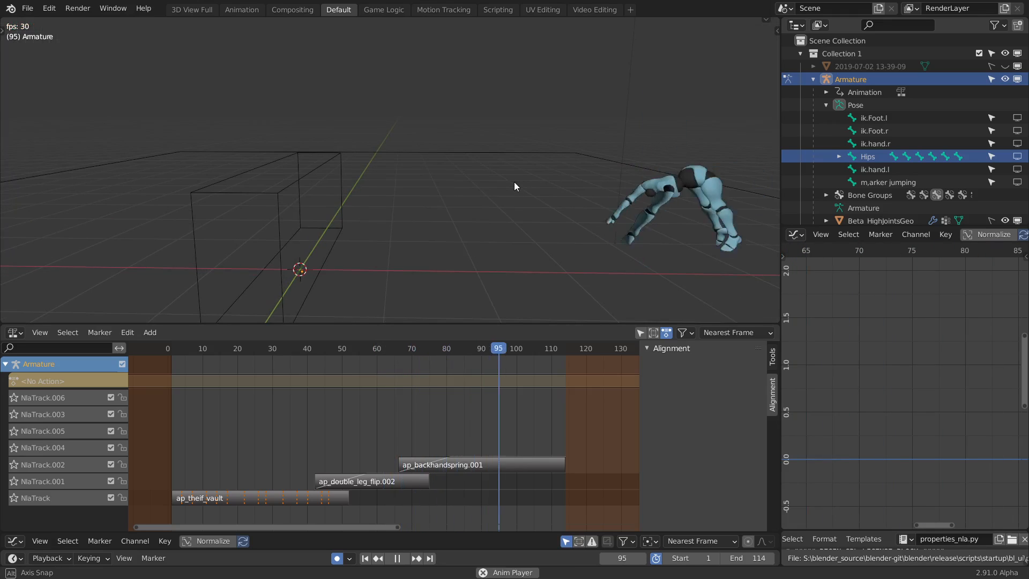
# Step: Add a vault strip copy on NlaTrack.005 and the double leg flip (42–92) on NlaTrack.003
pyautogui.click(303, 347)
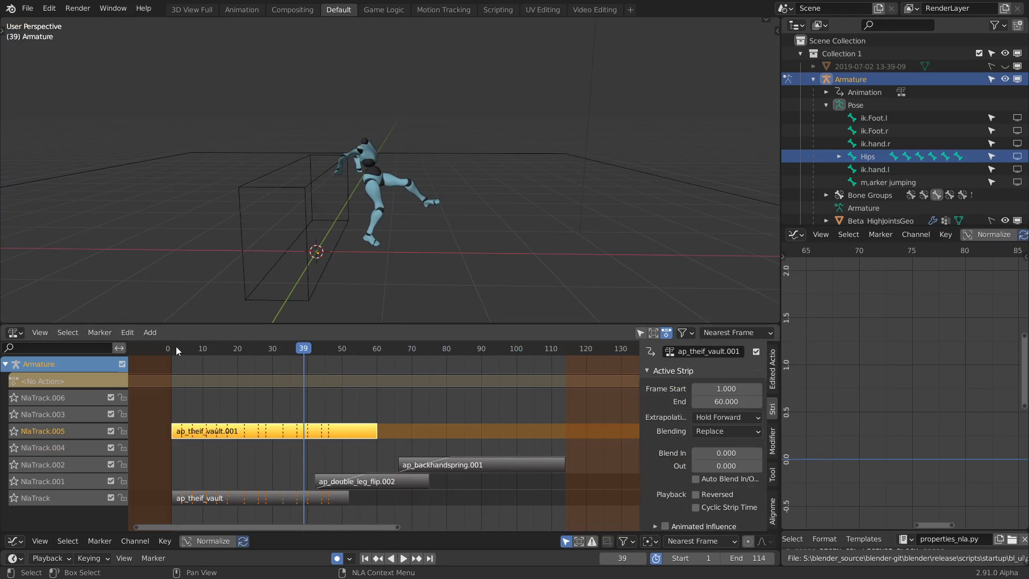
pyautogui.click(175, 348)
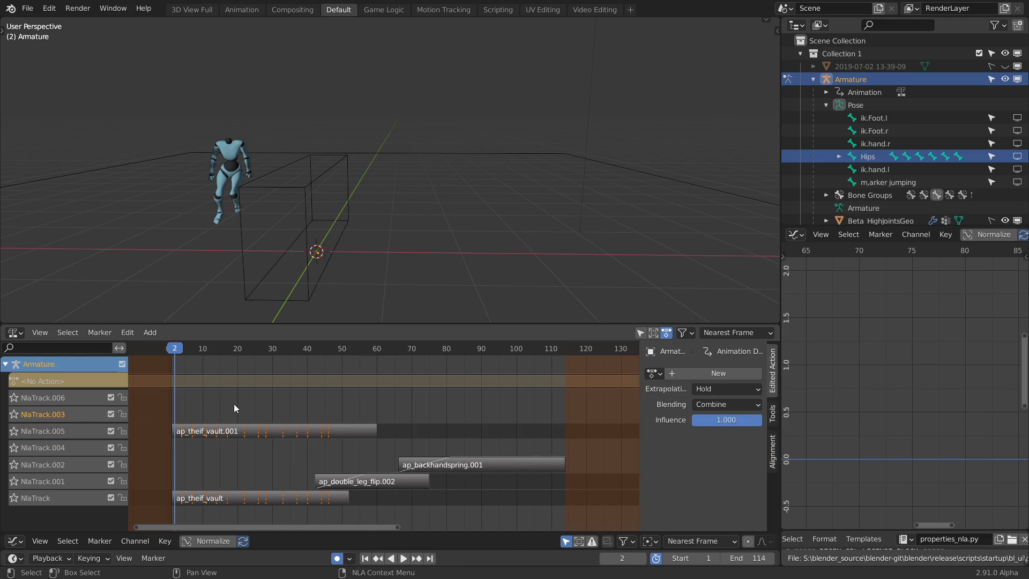
pyautogui.click(243, 413)
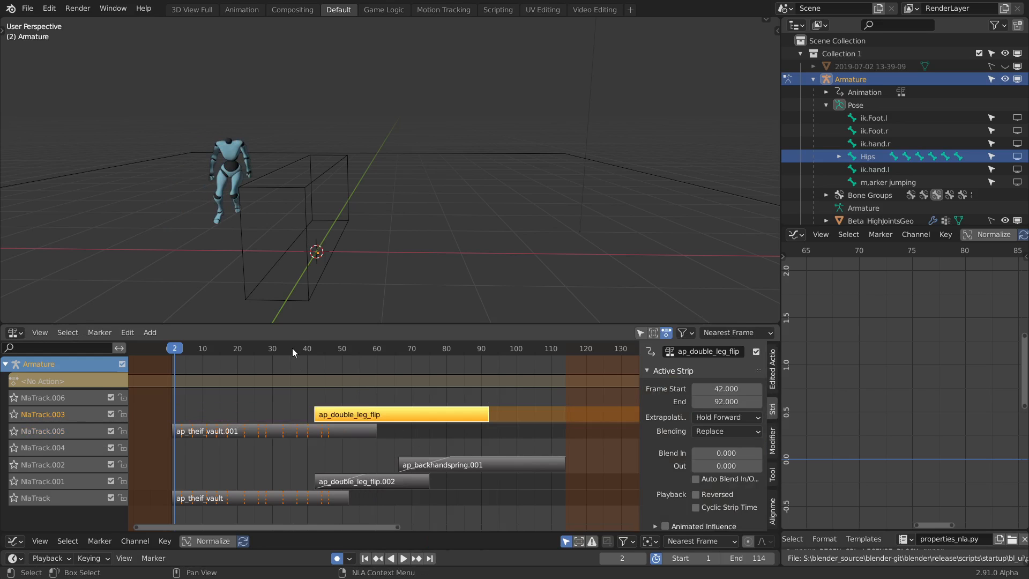
# Step: Jump to frame 36 mid-vault and play back the stacked strips with End at 92
pyautogui.click(292, 348)
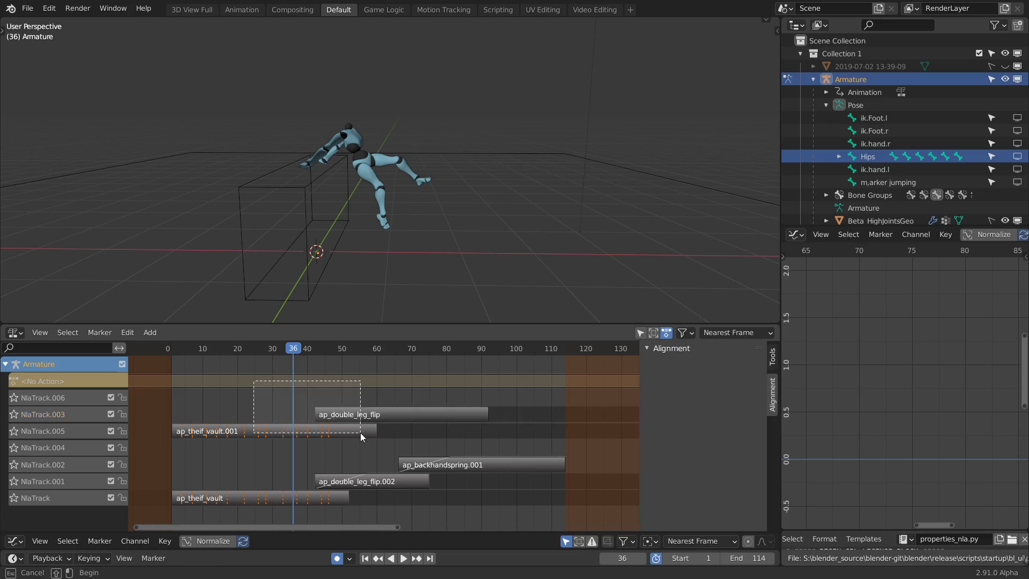
pyautogui.click(390, 559)
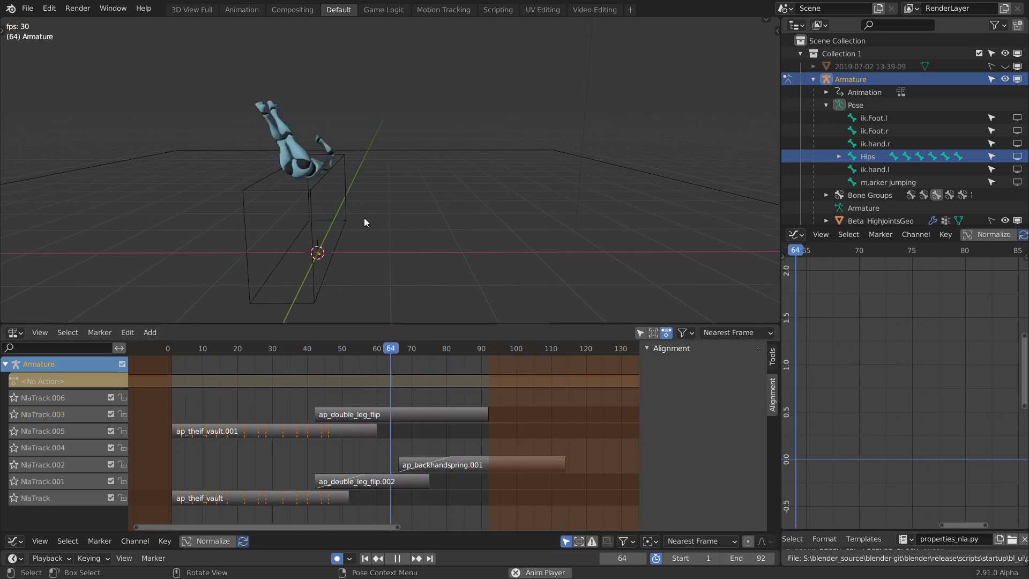
pyautogui.click(279, 348)
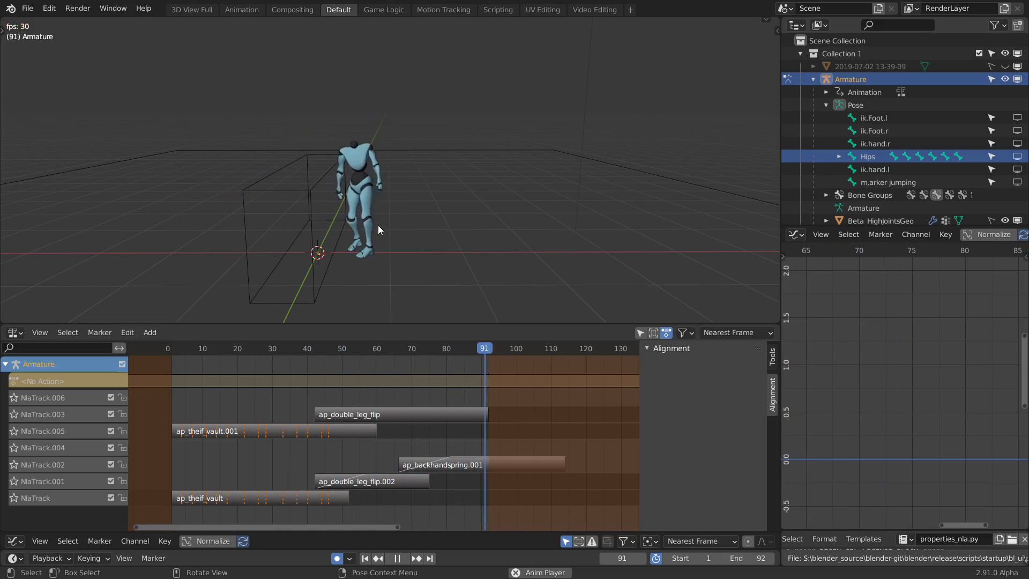
pyautogui.click(373, 348)
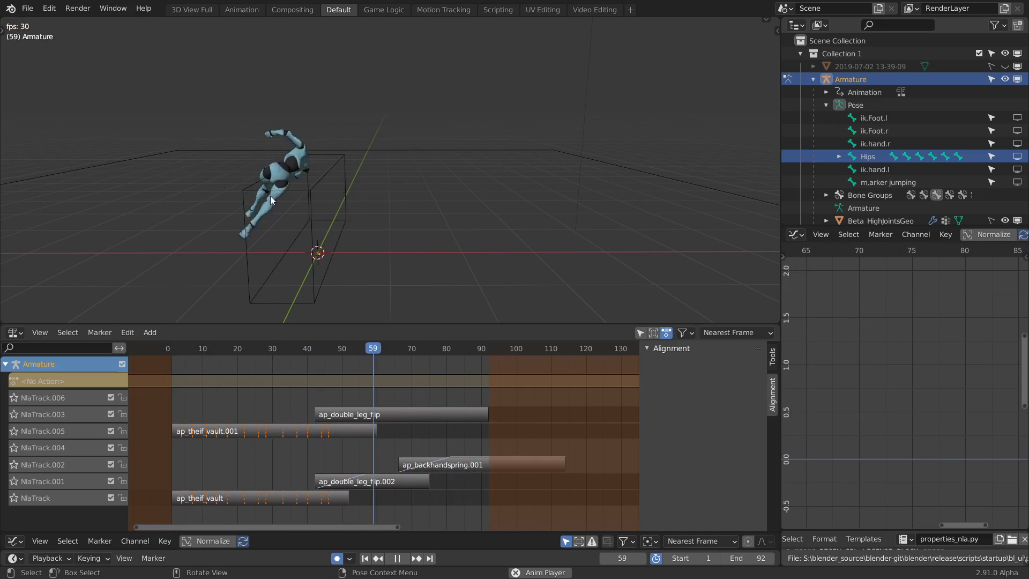
pyautogui.click(262, 348)
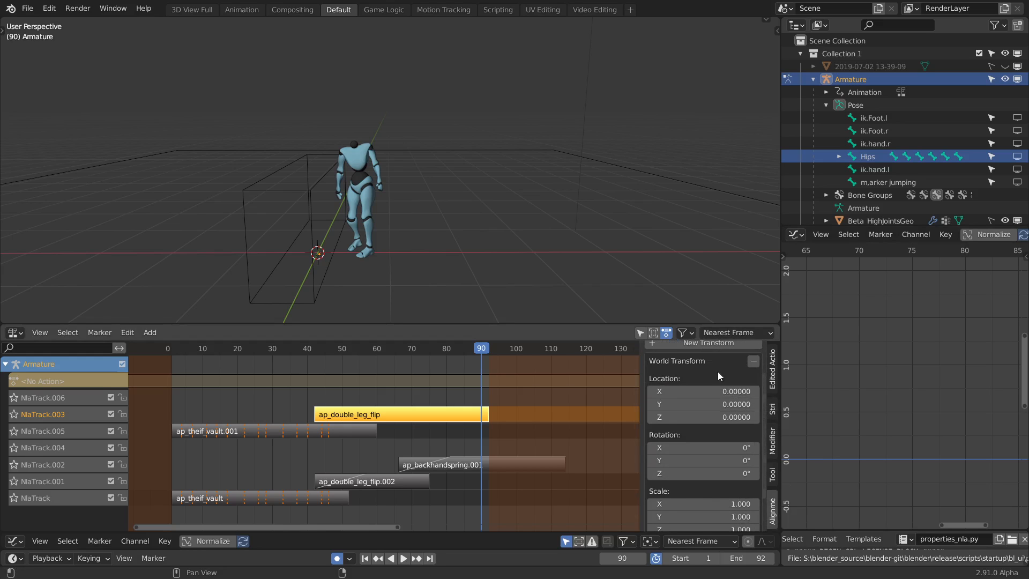
pyautogui.moveTo(724, 487)
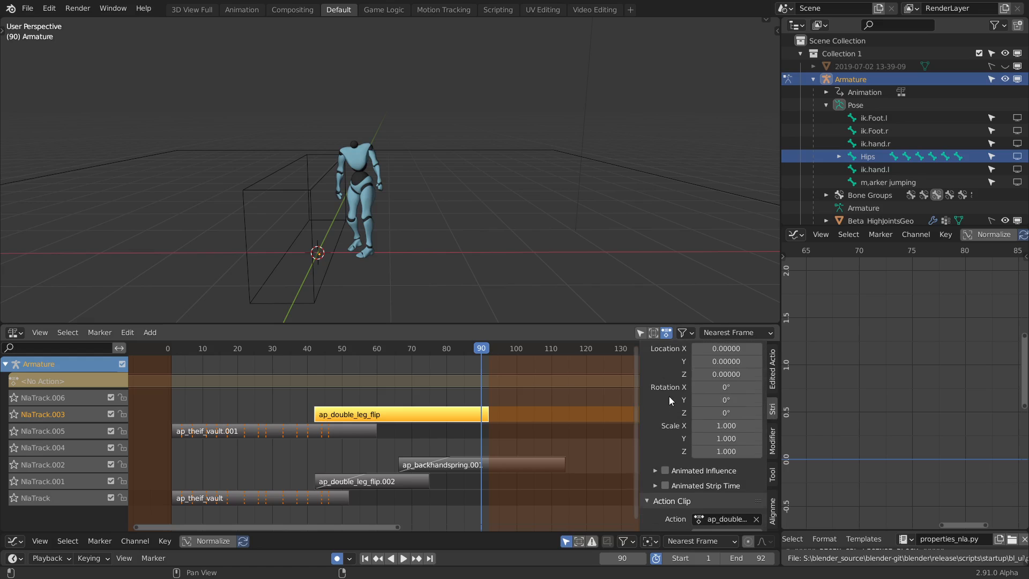
# Step: Play the flip from frame 51, then scrub while giving the strip a 0.17 X location offset
pyautogui.click(344, 348)
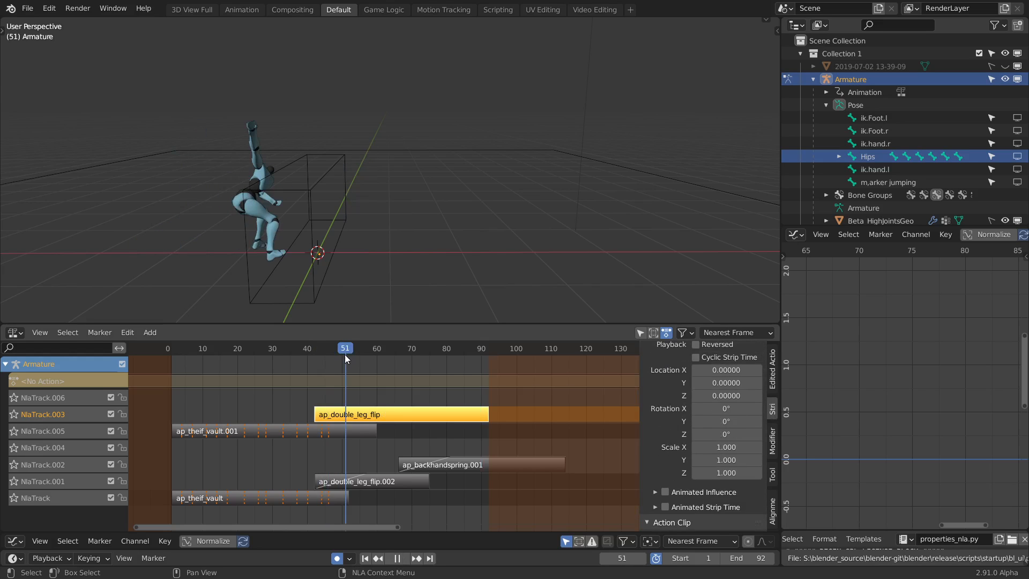
pyautogui.click(396, 559)
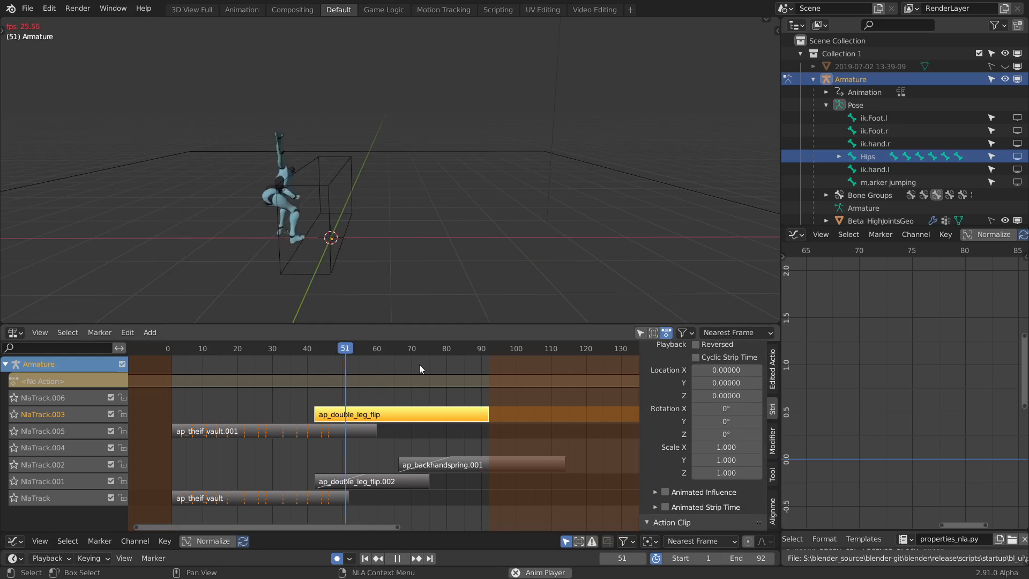
pyautogui.click(234, 347)
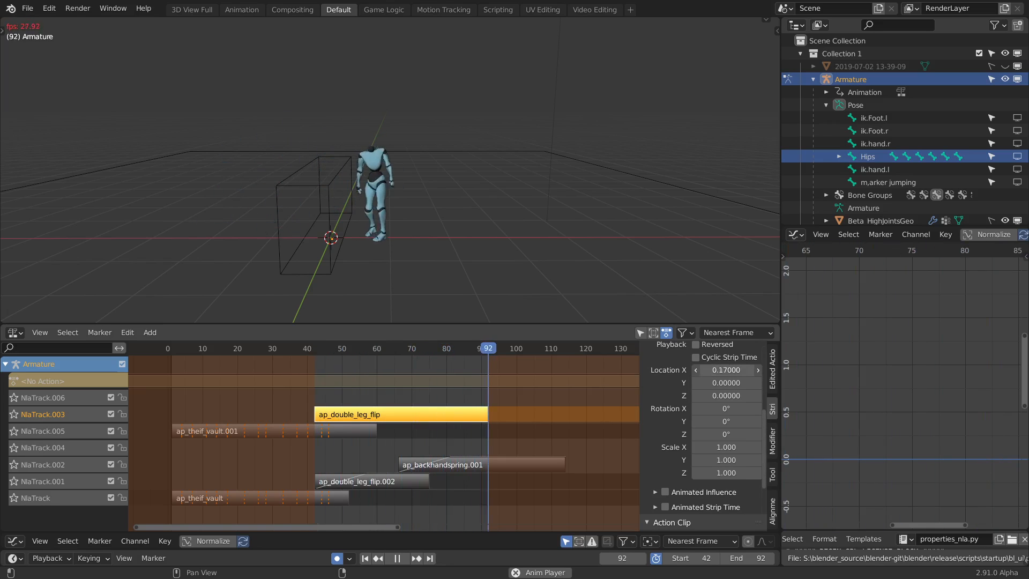
pyautogui.click(328, 347)
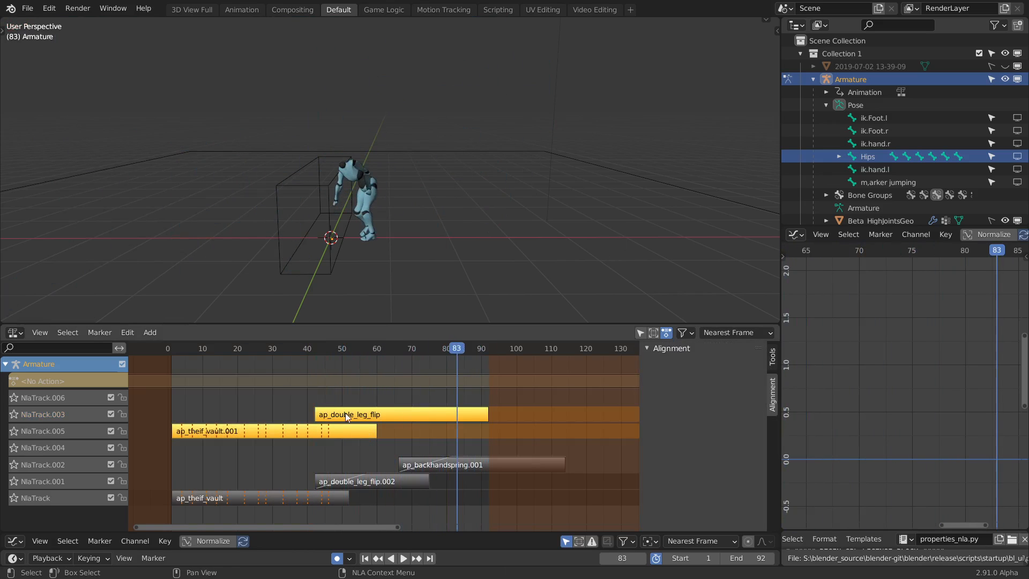
pyautogui.click(268, 347)
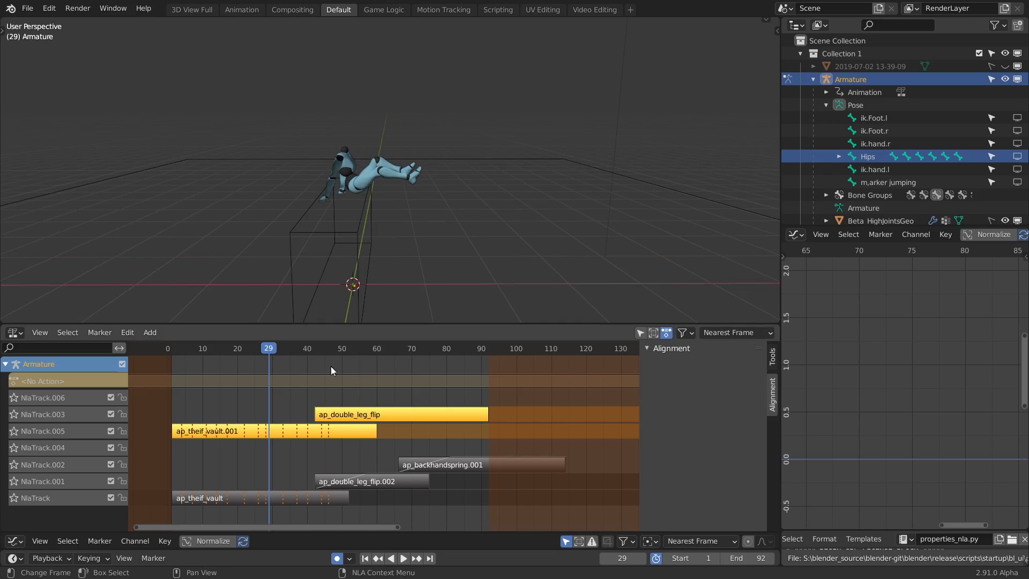
pyautogui.click(403, 557)
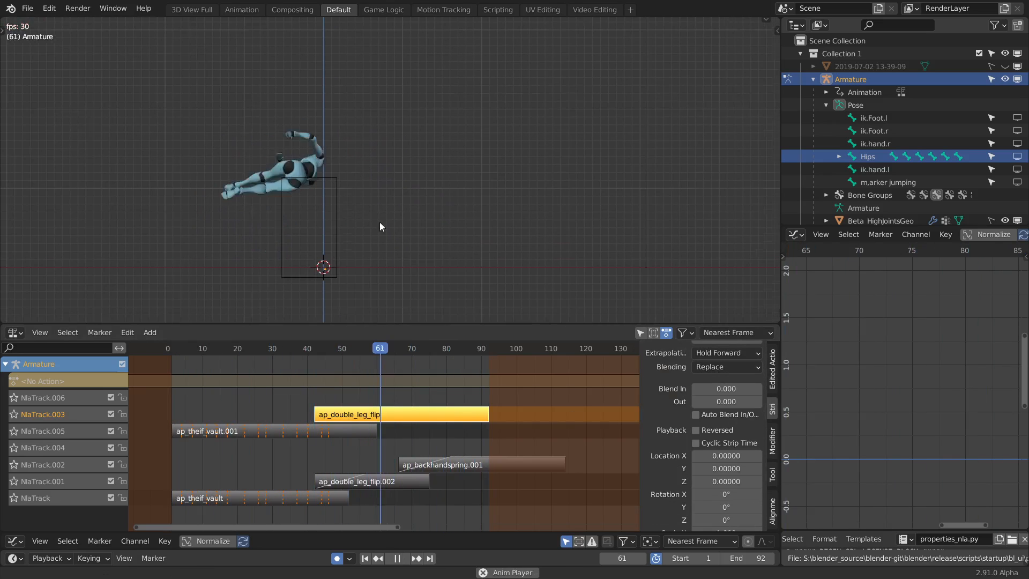
pyautogui.click(315, 347)
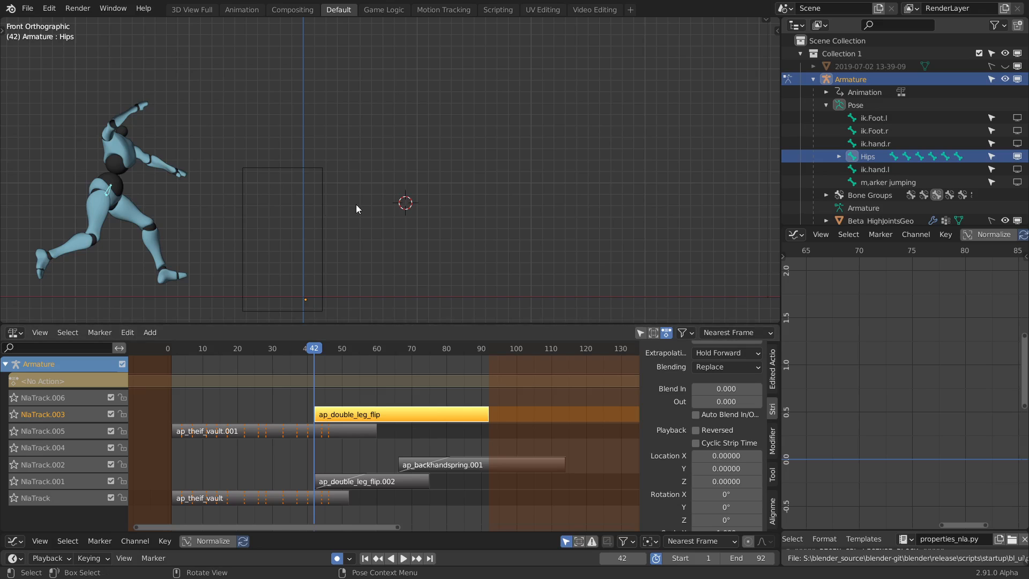
# Step: Set the flip strip to Location X 2.613, Y 0.522 with a 15-frame blend in, and play it
pyautogui.scroll(-3)
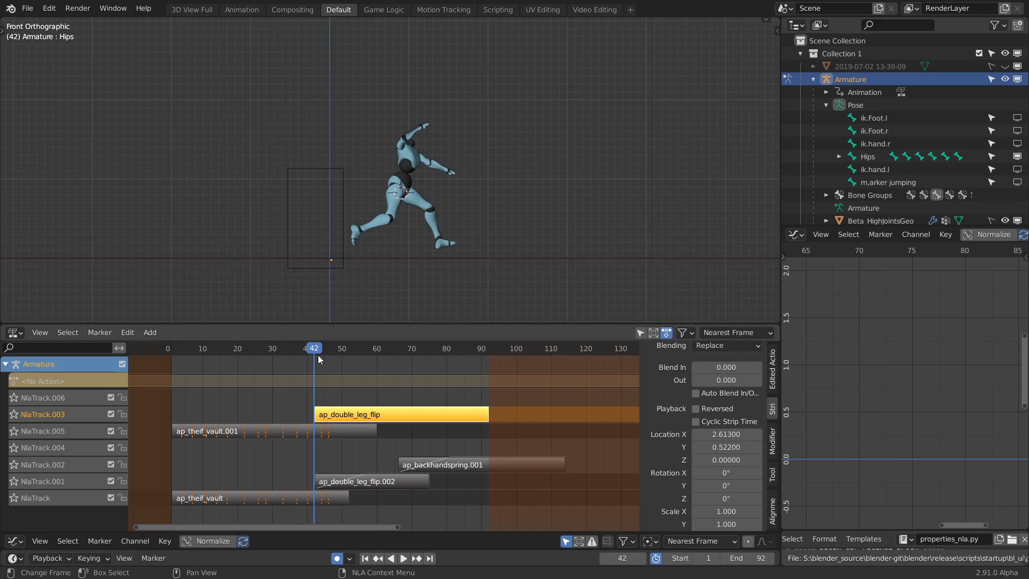
pyautogui.click(403, 559)
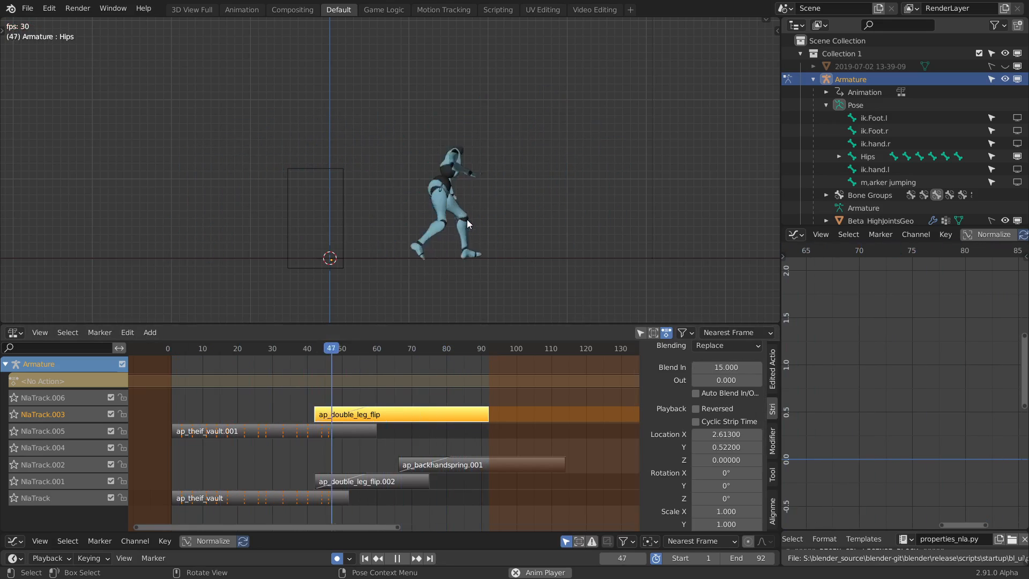
# Step: Scrub through the vault and flip frames while checking the strip's X location offset
pyautogui.click(216, 347)
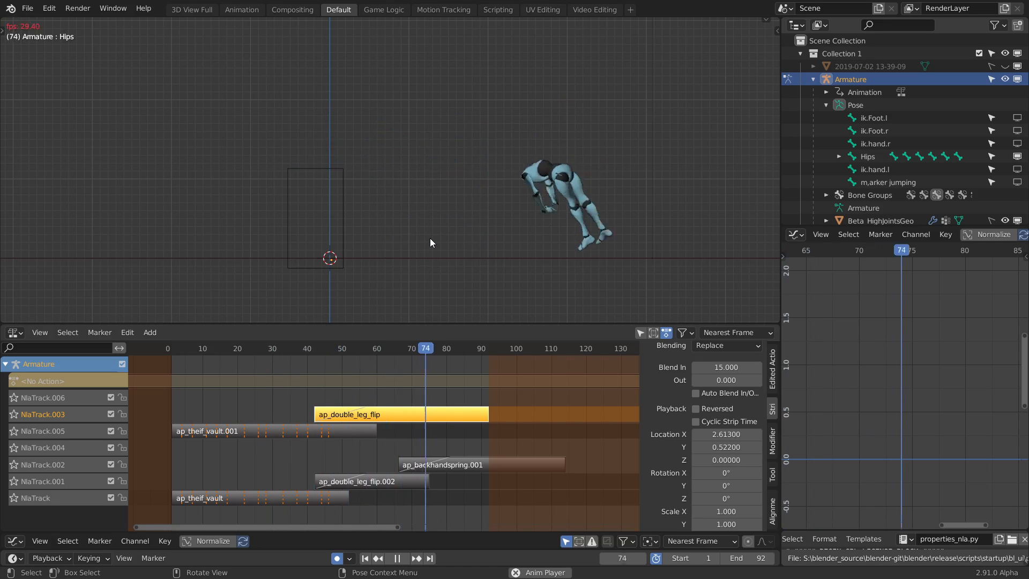
pyautogui.click(315, 348)
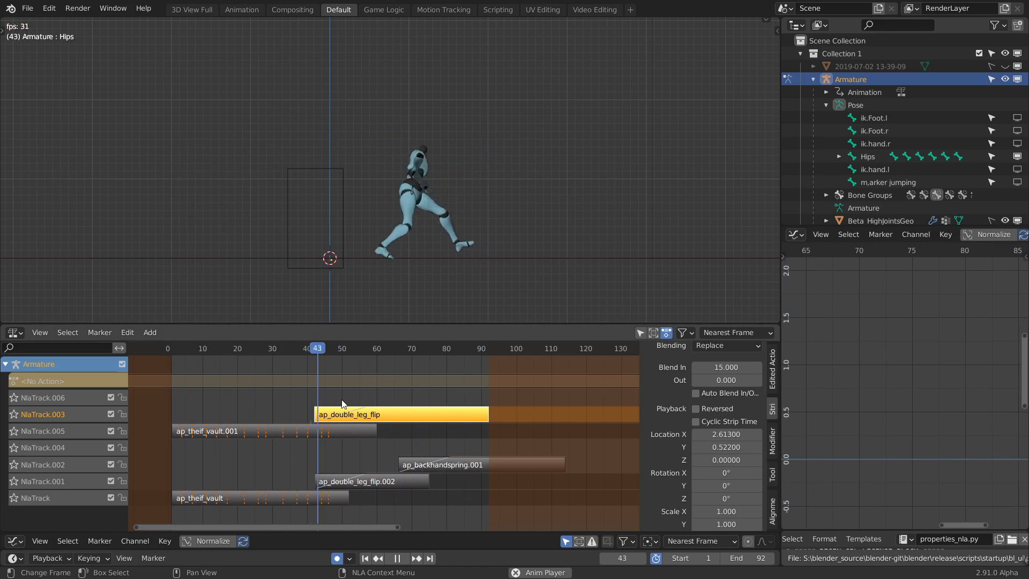
pyautogui.click(203, 347)
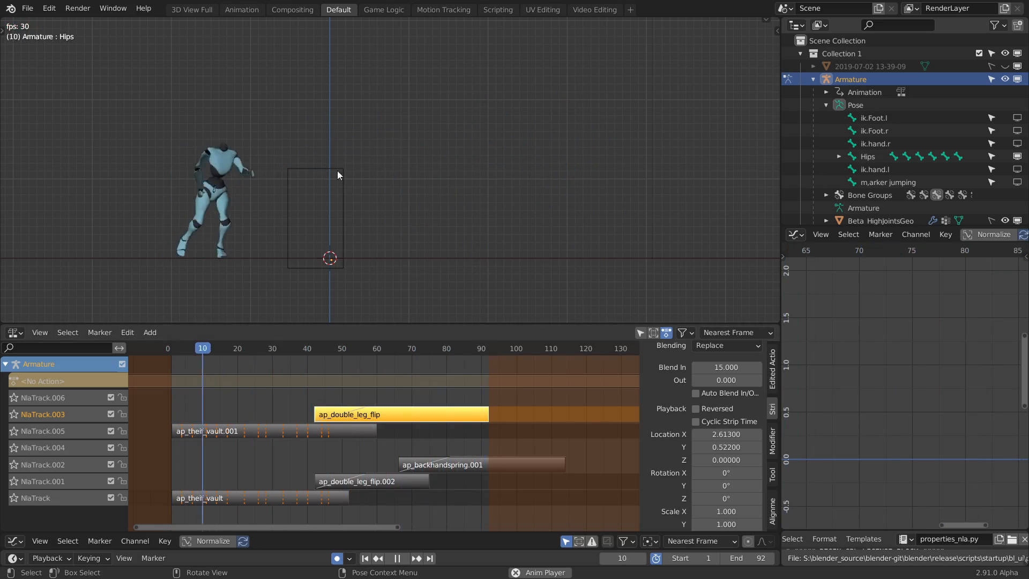
pyautogui.click(412, 348)
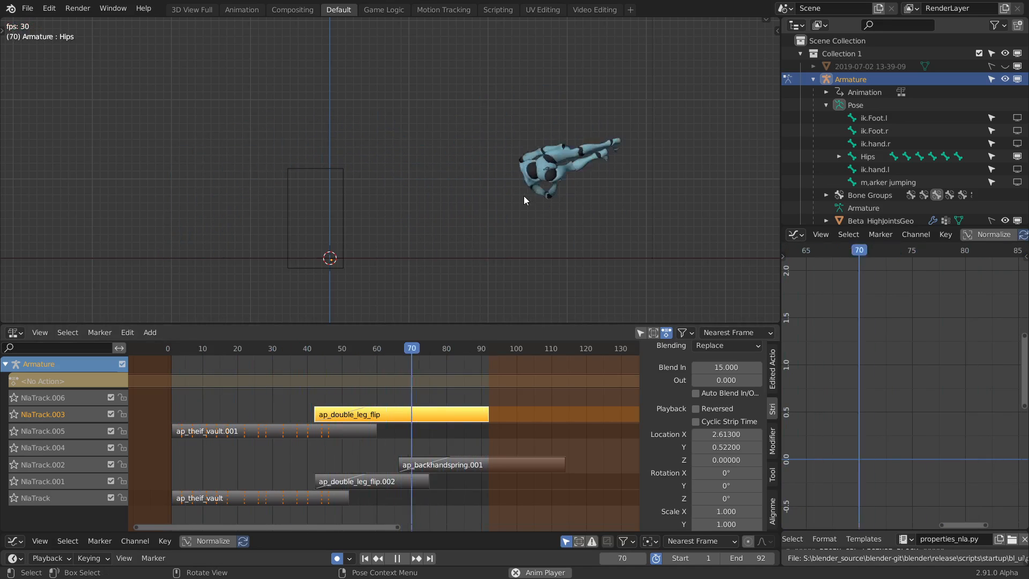
pyautogui.click(297, 347)
pyautogui.write('0')
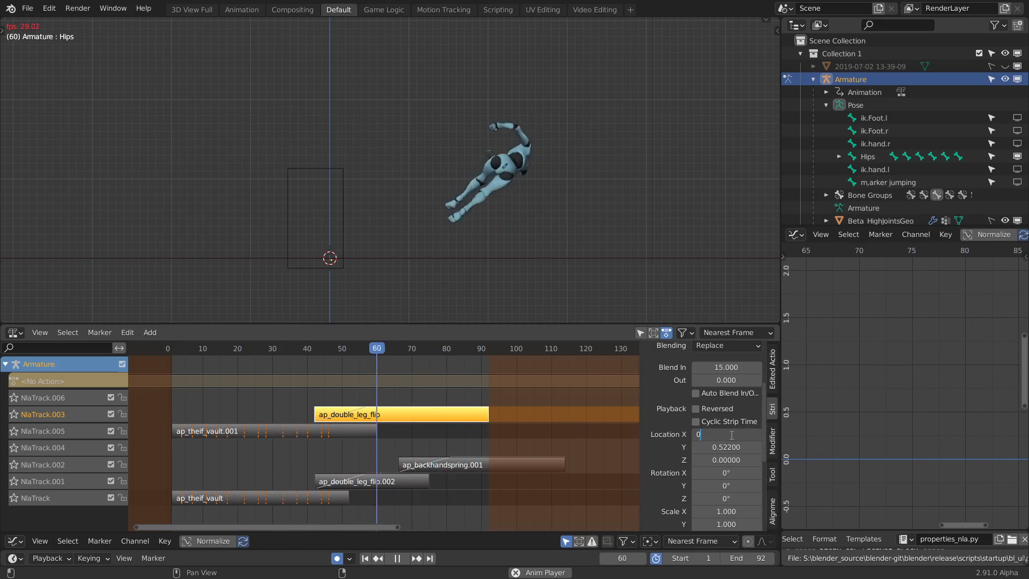
pyautogui.click(254, 347)
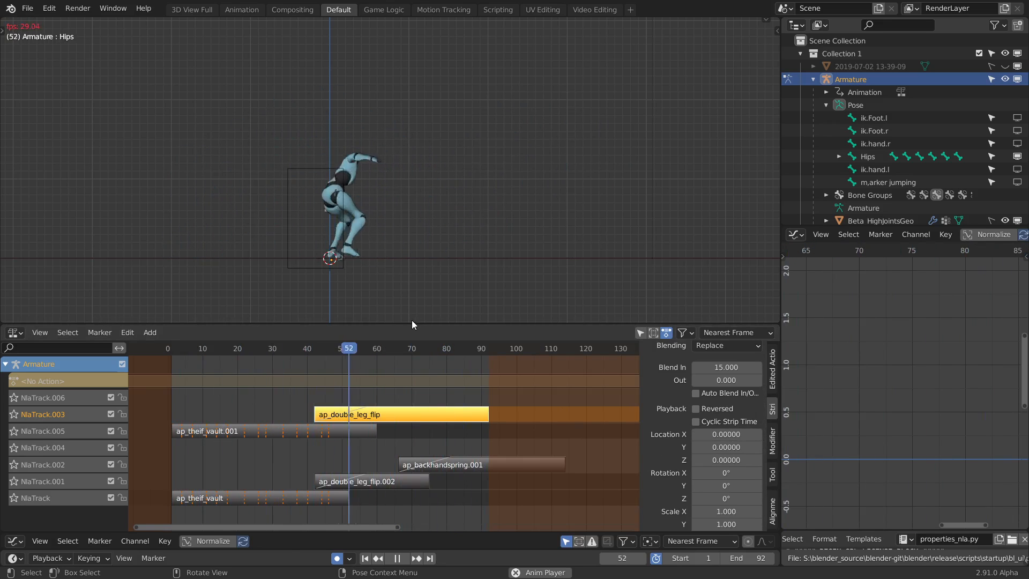
pyautogui.click(363, 347)
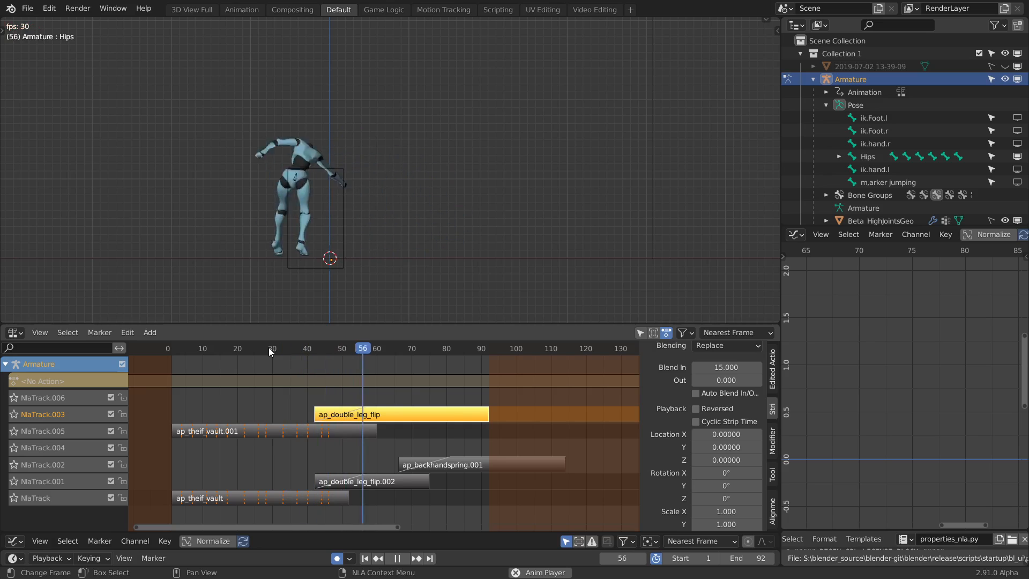
pyautogui.click(251, 347)
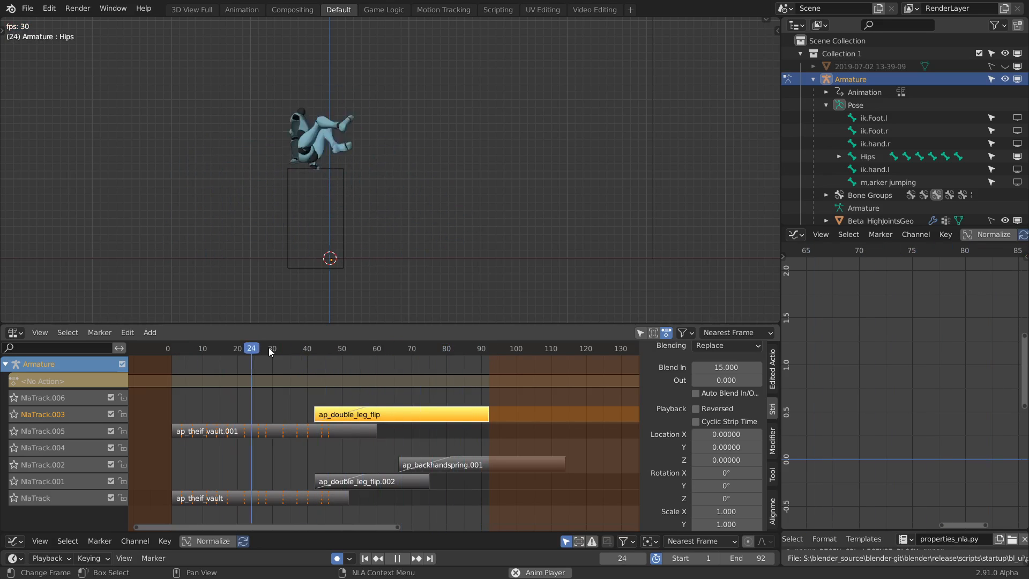
# Step: Use Undo History to restore the 2.613 X offset and replay the vault-into-flip transition
pyautogui.click(453, 348)
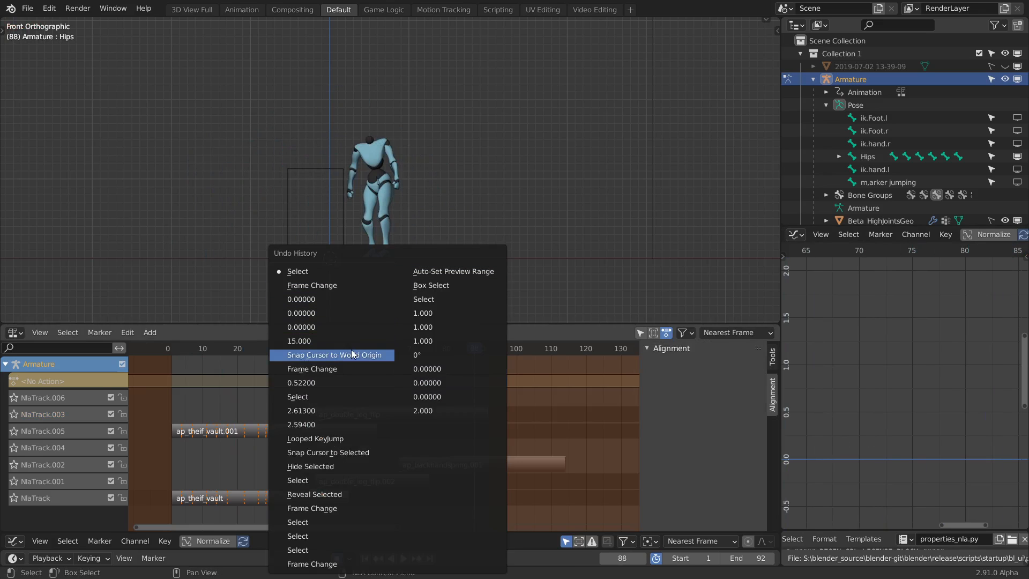
pyautogui.click(332, 355)
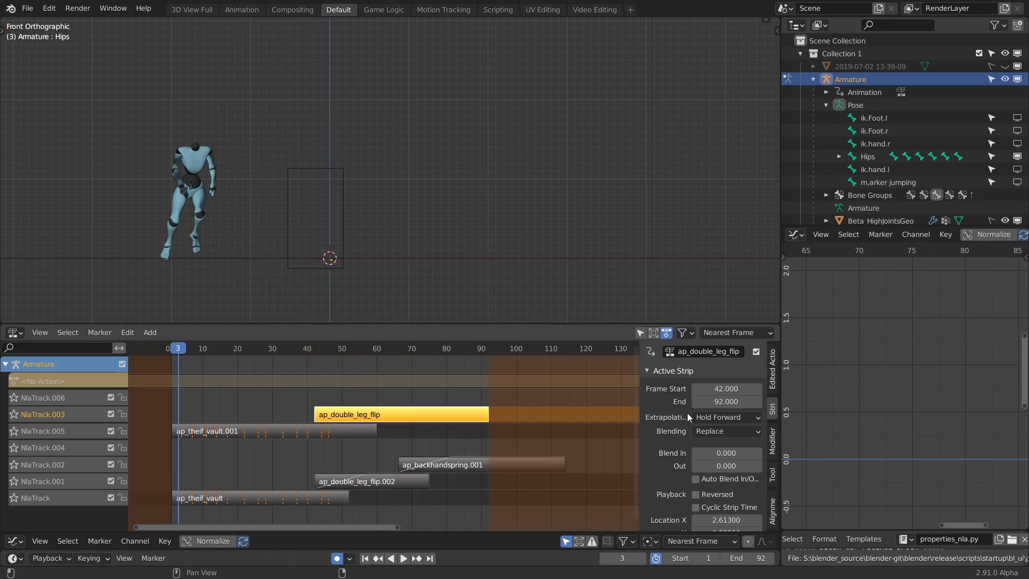
pyautogui.click(403, 557)
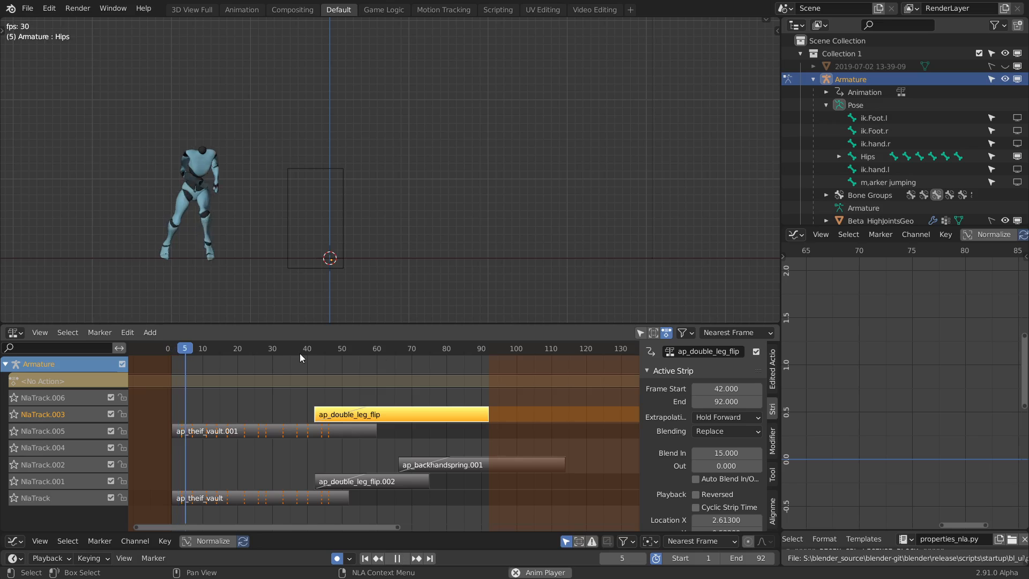
pyautogui.click(393, 349)
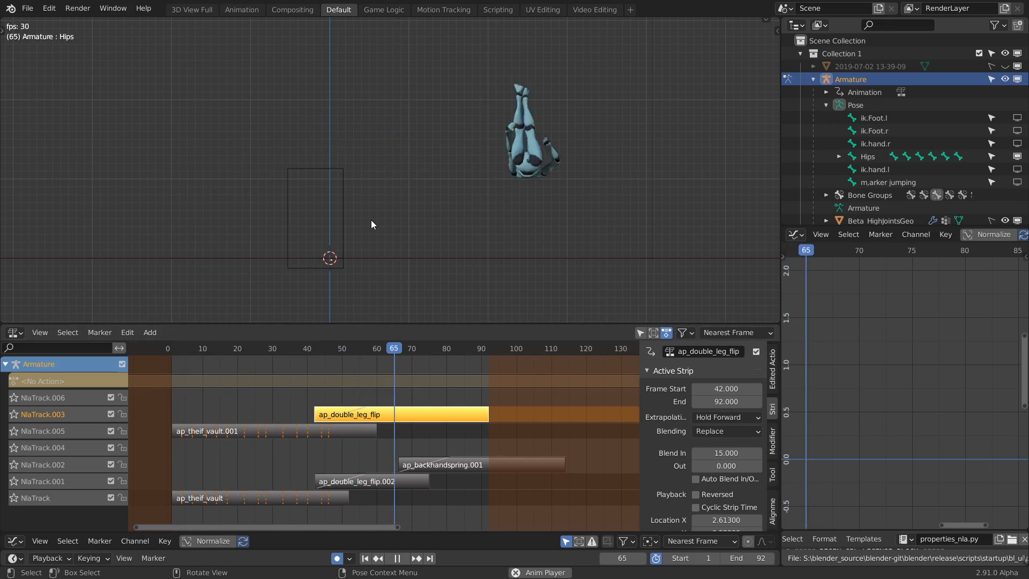
pyautogui.click(279, 347)
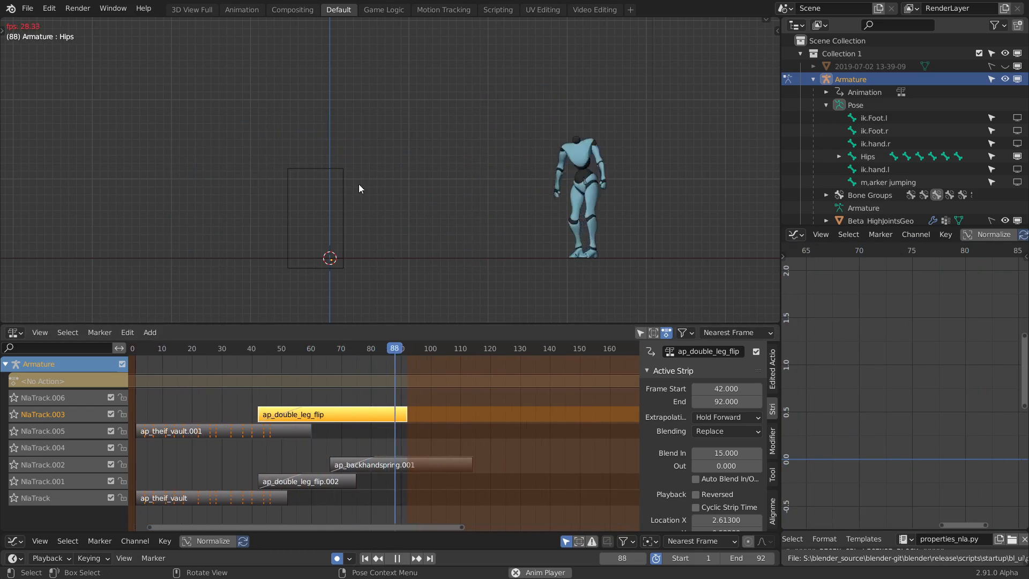
# Step: Duplicate the backhandspring strip onto a new track at frames 69–118 and mute tracks .001 and .002
pyautogui.click(299, 347)
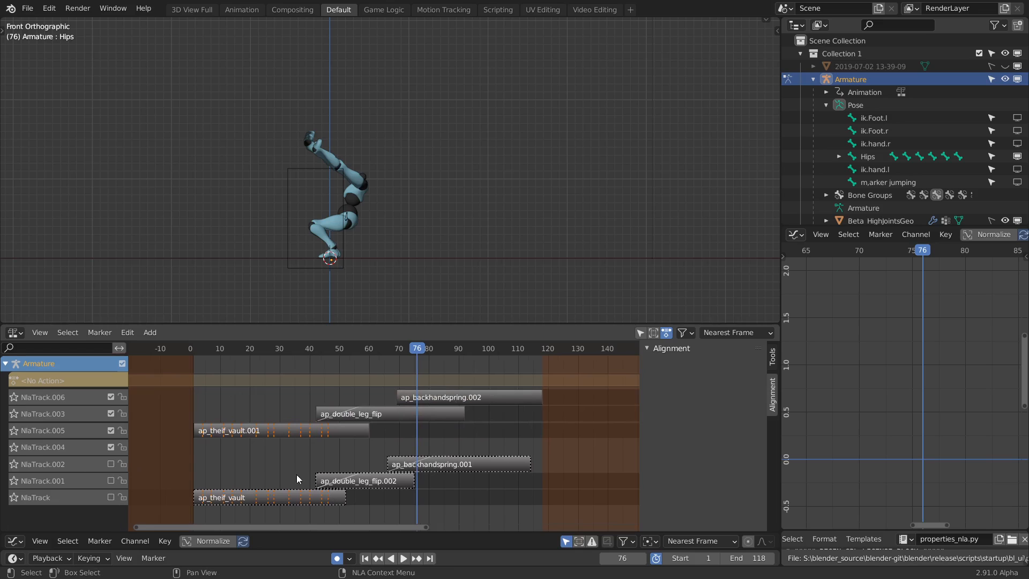
pyautogui.click(350, 414)
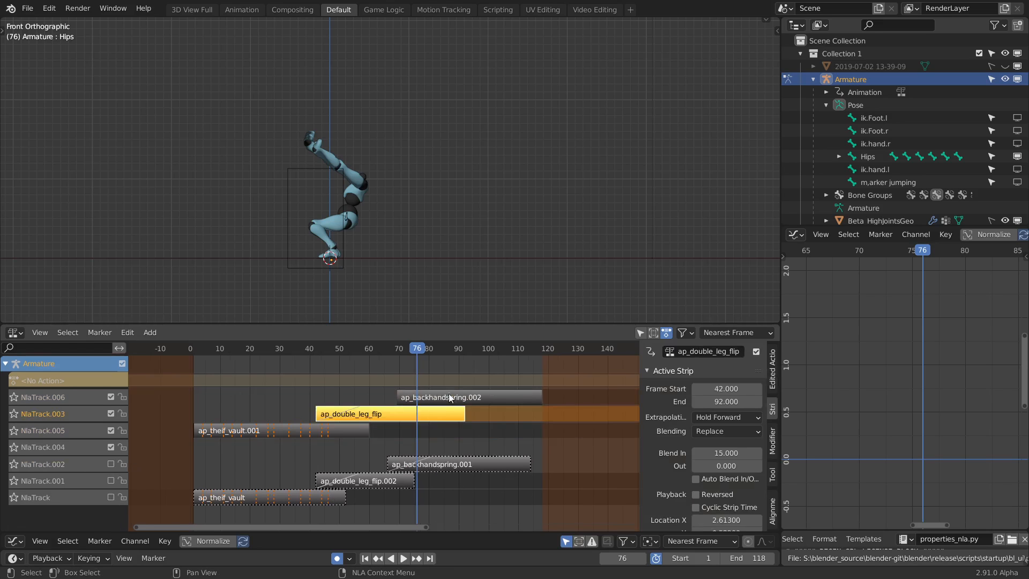
pyautogui.click(469, 397)
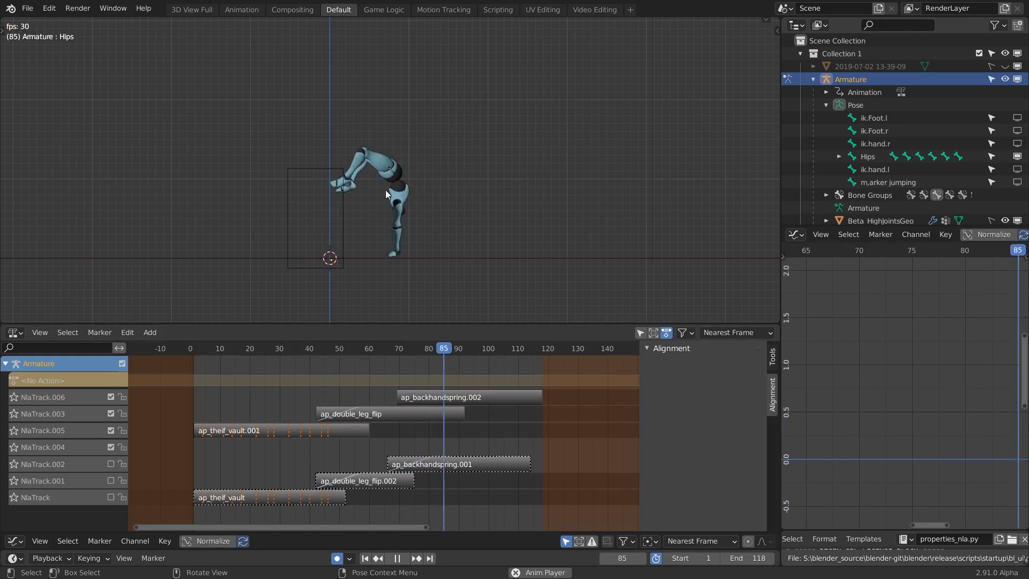
pyautogui.click(273, 347)
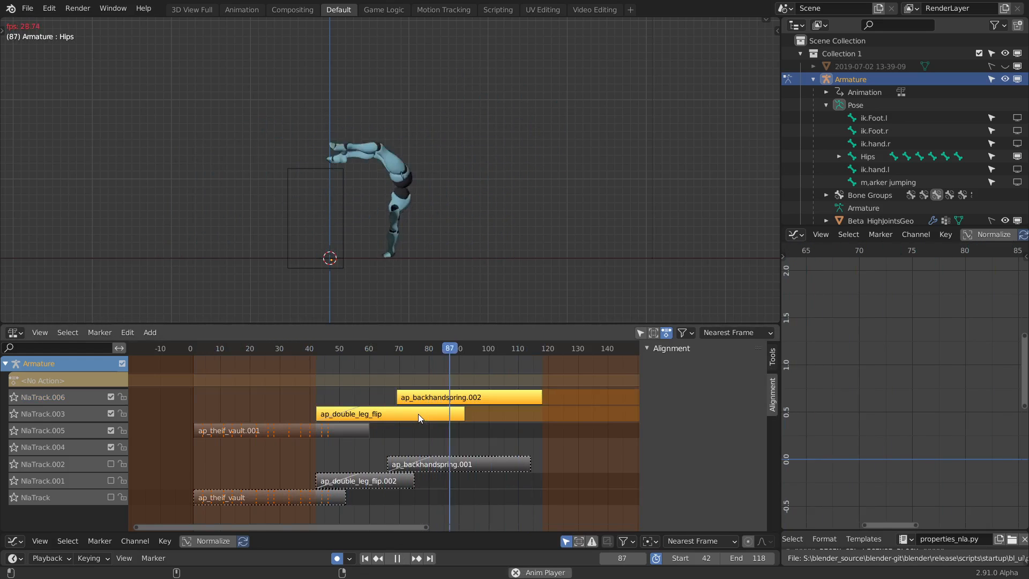
# Step: Extend the scene End to 118, start playback at frame 42 and zero the strip's blend in
pyautogui.click(392, 348)
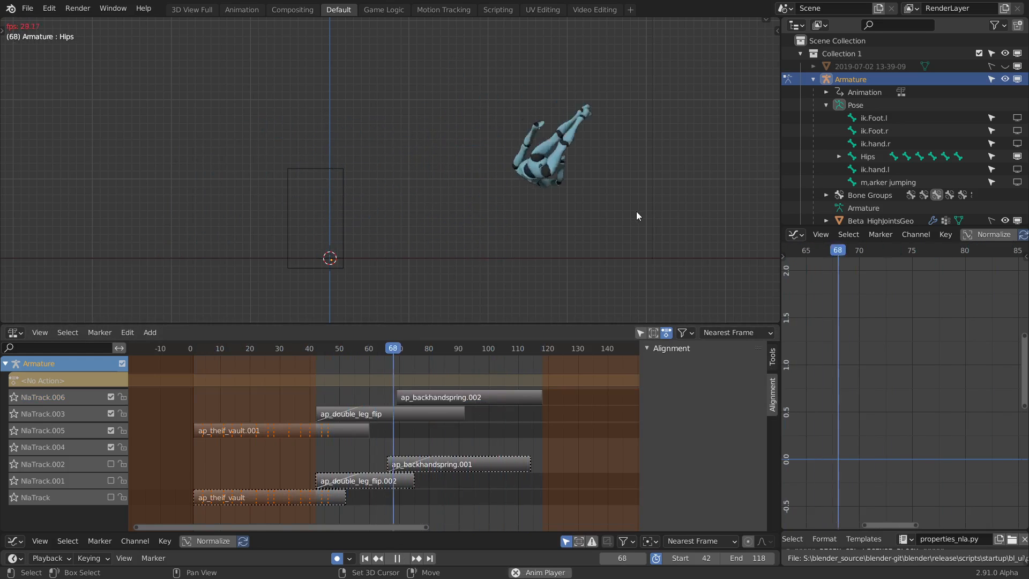
pyautogui.click(468, 396)
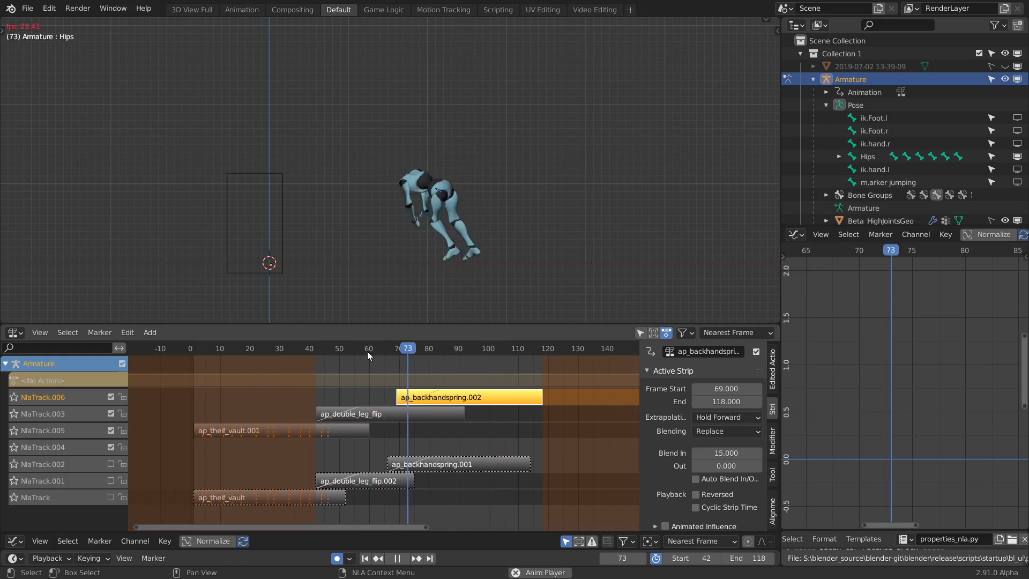
pyautogui.click(356, 347)
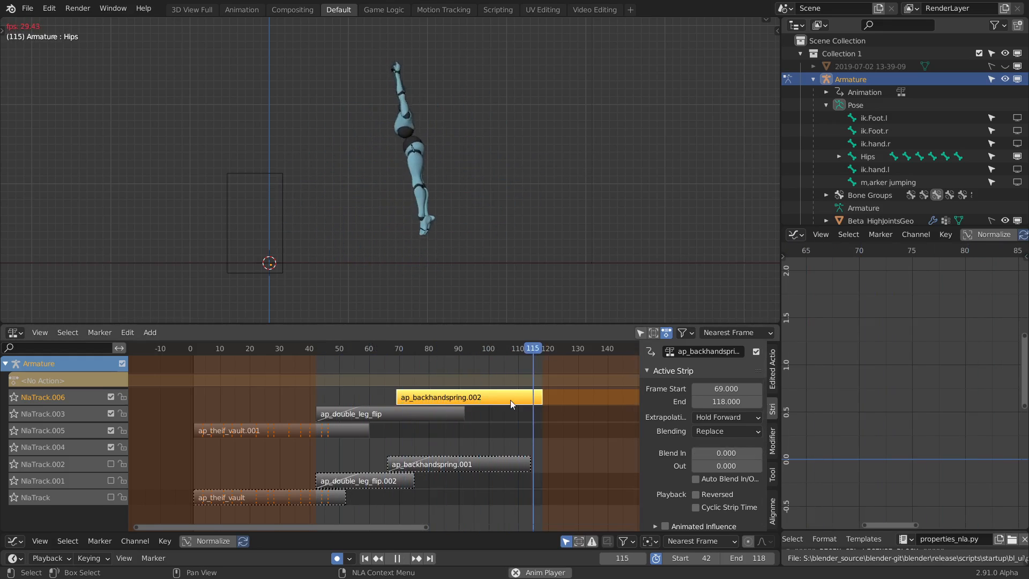
pyautogui.click(335, 347)
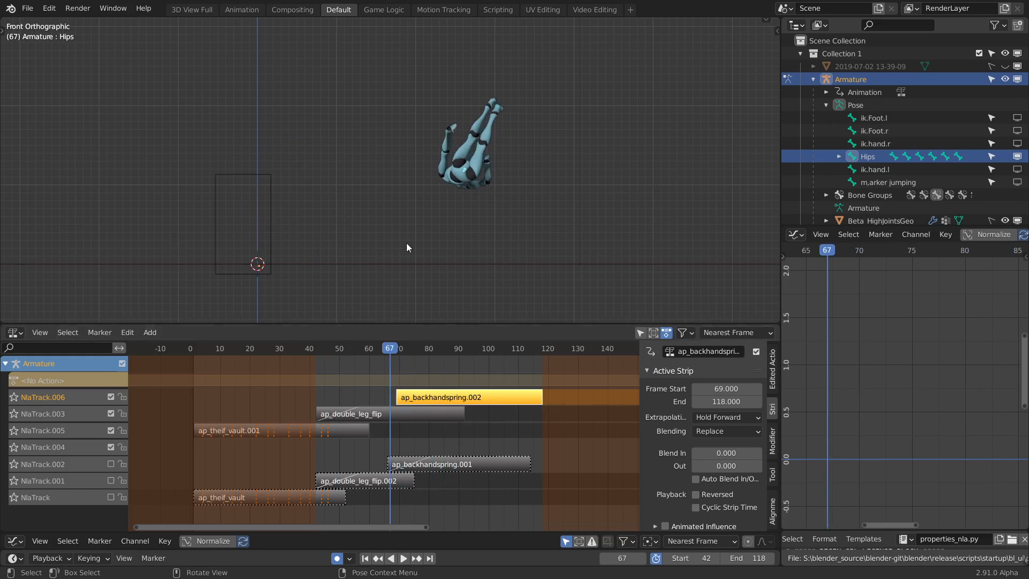
# Step: Mark the flip's landing with the 3D cursor and check the backhandspring strip's alignment transform at frame 76
pyautogui.click(525, 250)
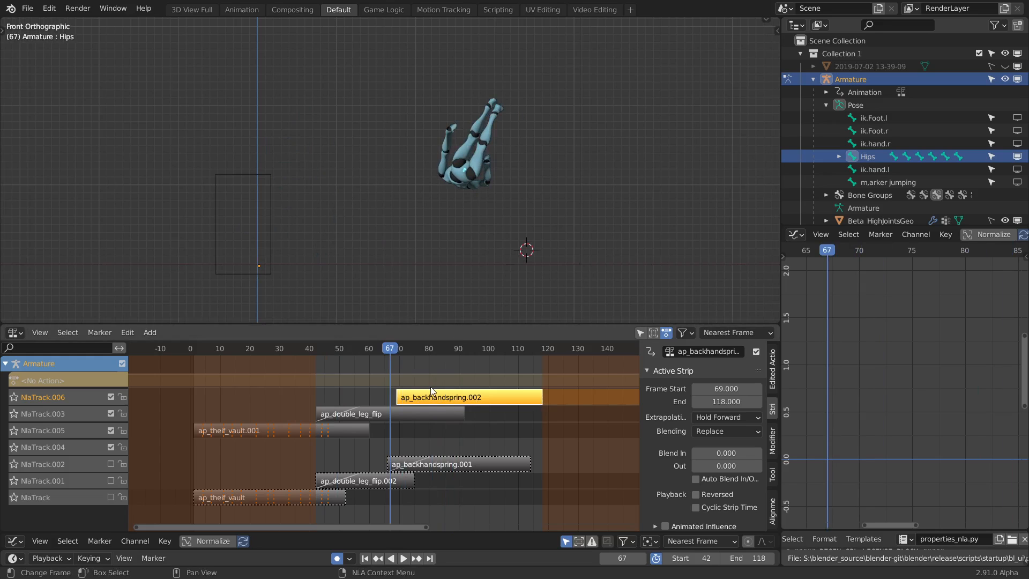
pyautogui.click(414, 348)
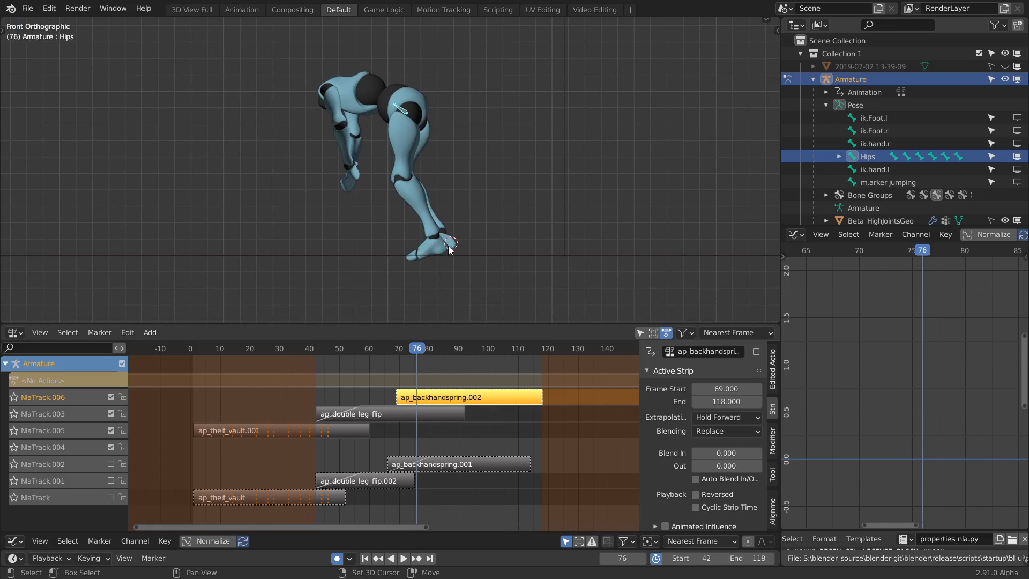
pyautogui.moveTo(489, 235)
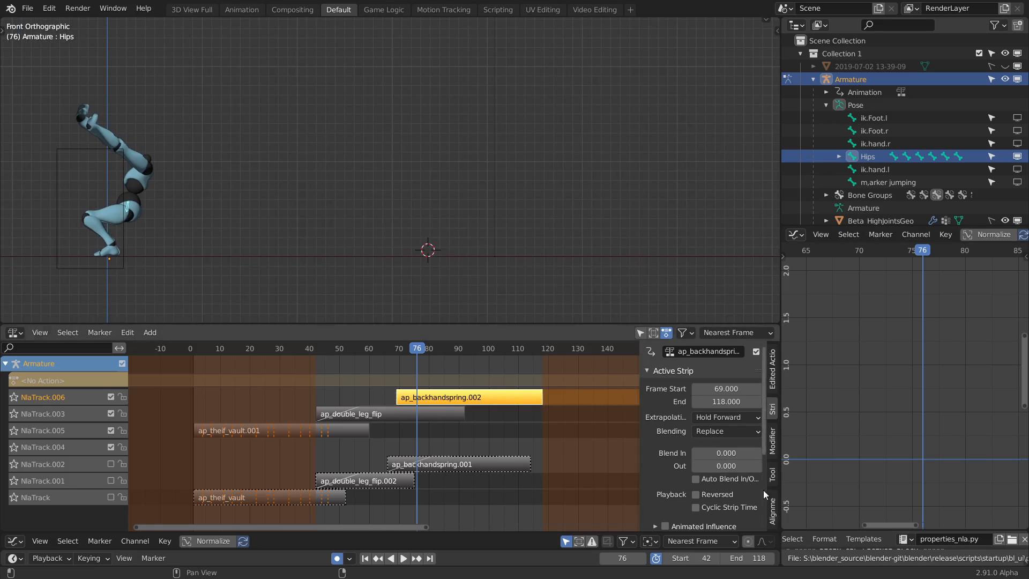
pyautogui.click(773, 503)
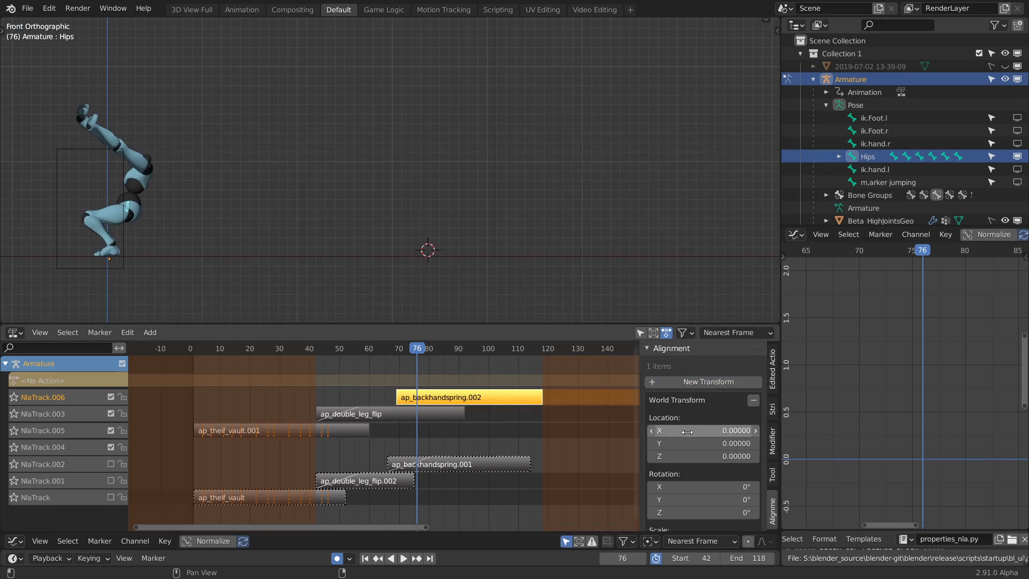
pyautogui.click(468, 397)
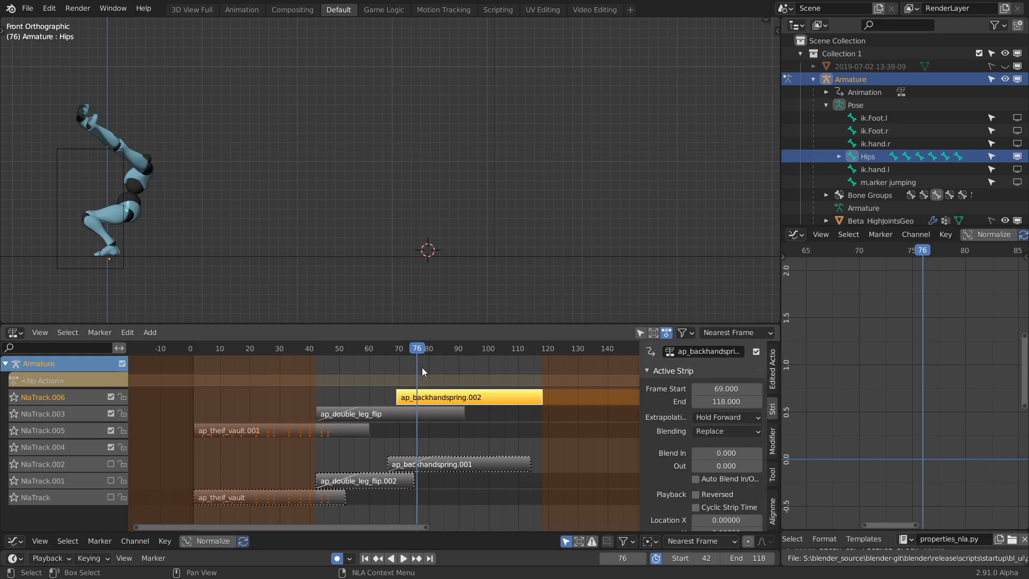
pyautogui.moveTo(433, 274)
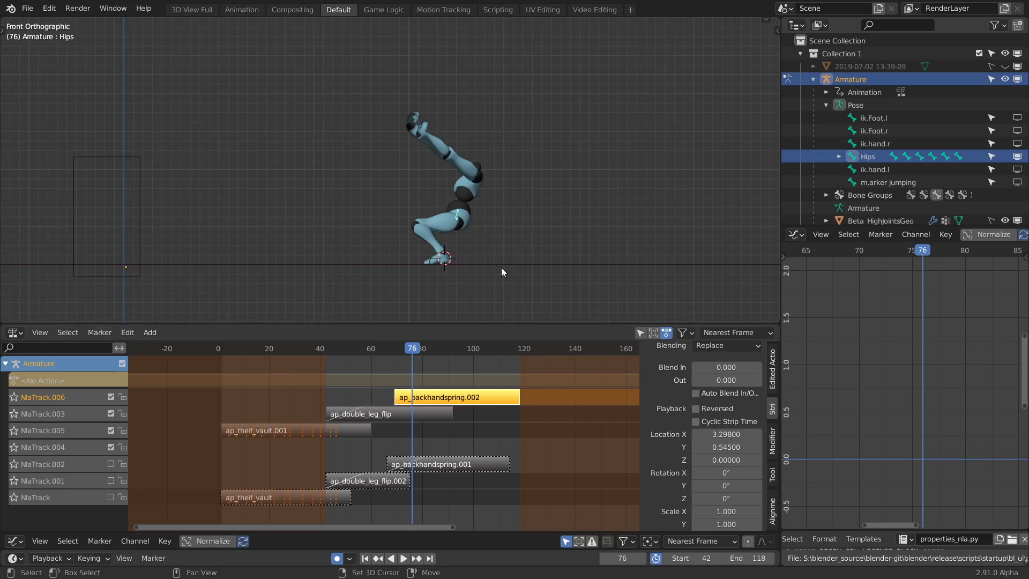
# Step: Give the backhandspring strip a 15-frame blend in and play the flip-to-handspring transition
pyautogui.click(404, 558)
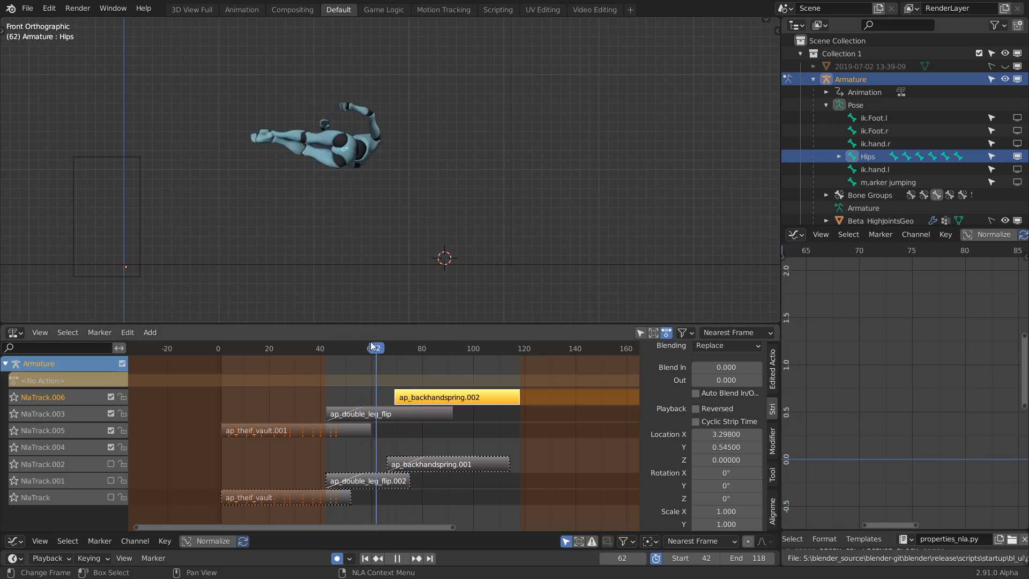
pyautogui.click(396, 558)
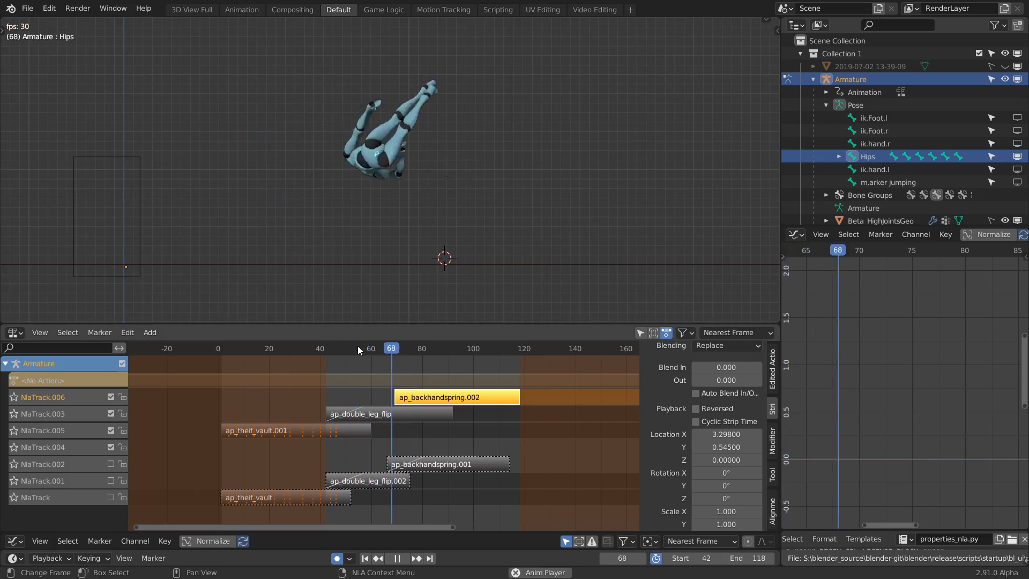
pyautogui.click(346, 348)
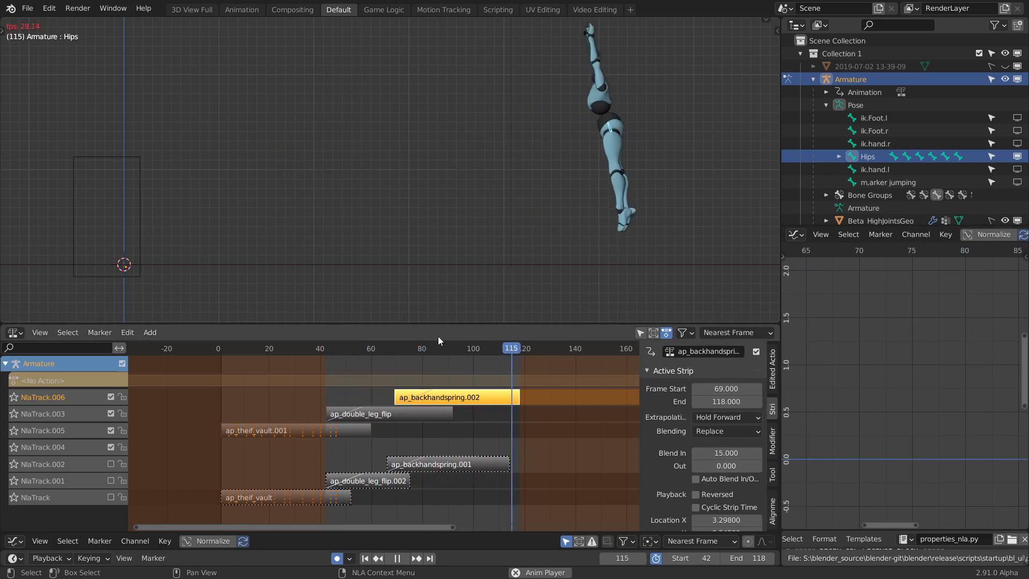
# Step: Set the scene Start frame to 1 and play the full 1–118 sequence
pyautogui.click(464, 347)
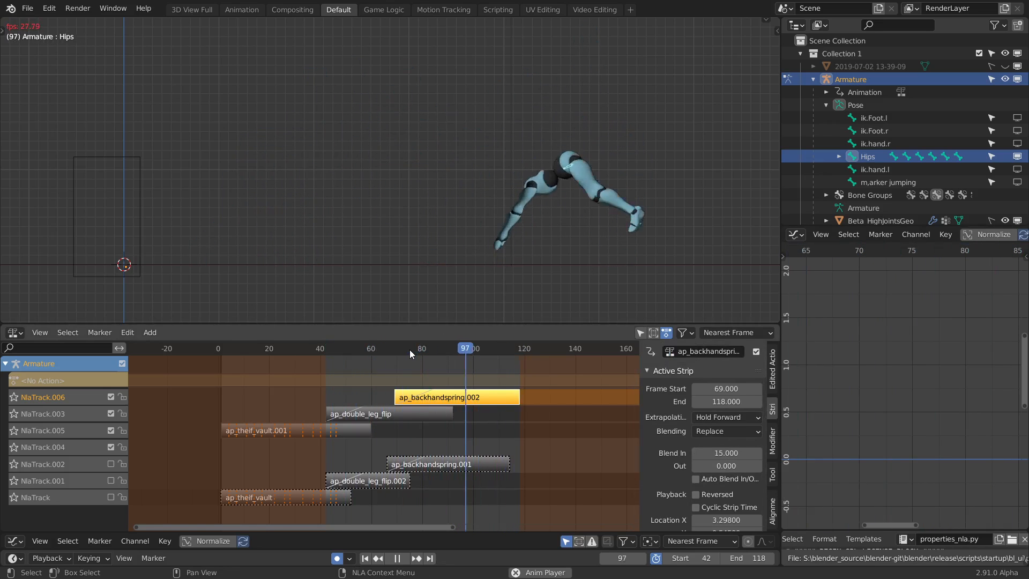
pyautogui.click(422, 348)
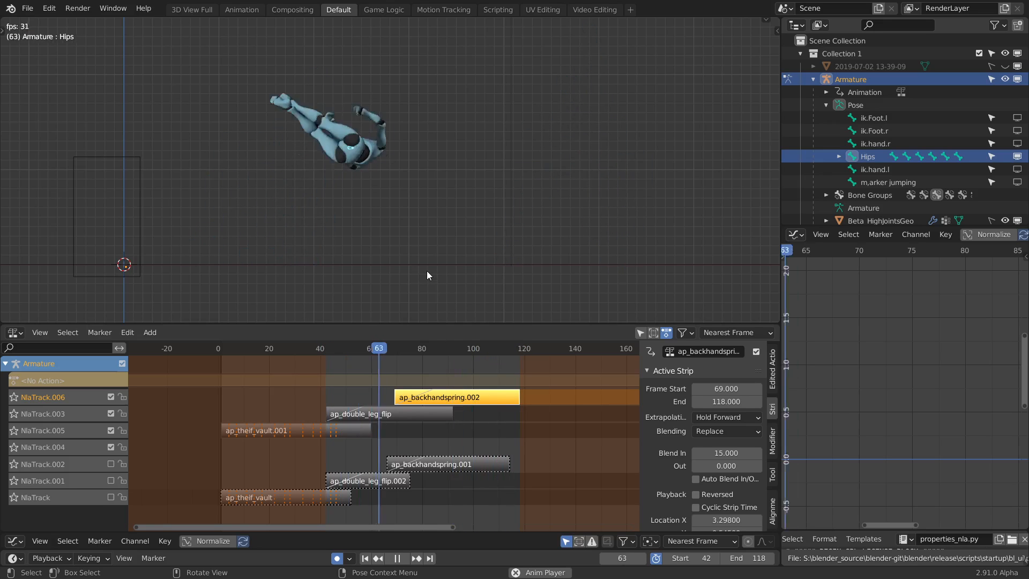
pyautogui.click(334, 347)
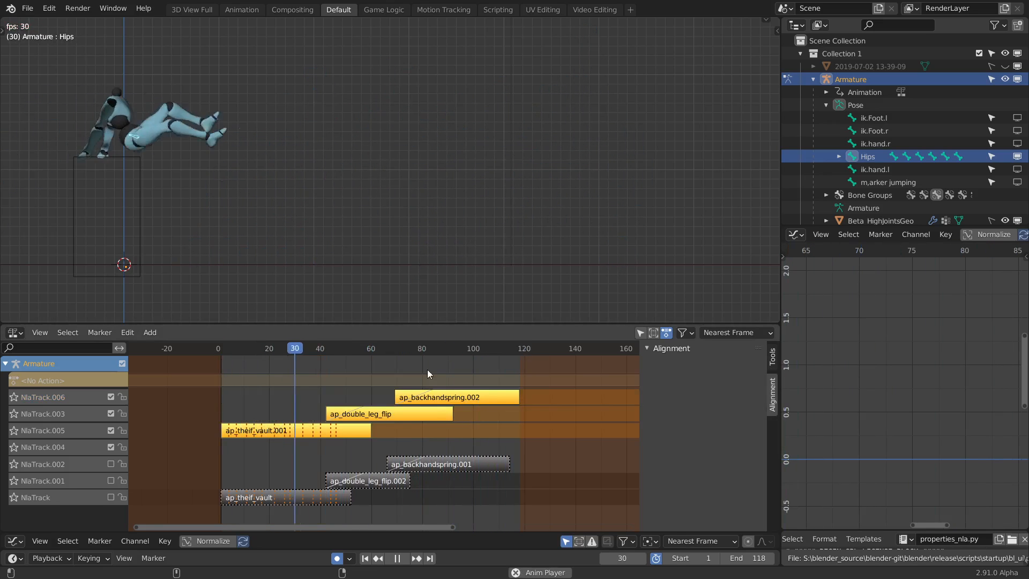
# Step: Hide the selected object with H and orbit to watch the vault, flip and handspring play as one animation
pyautogui.click(448, 347)
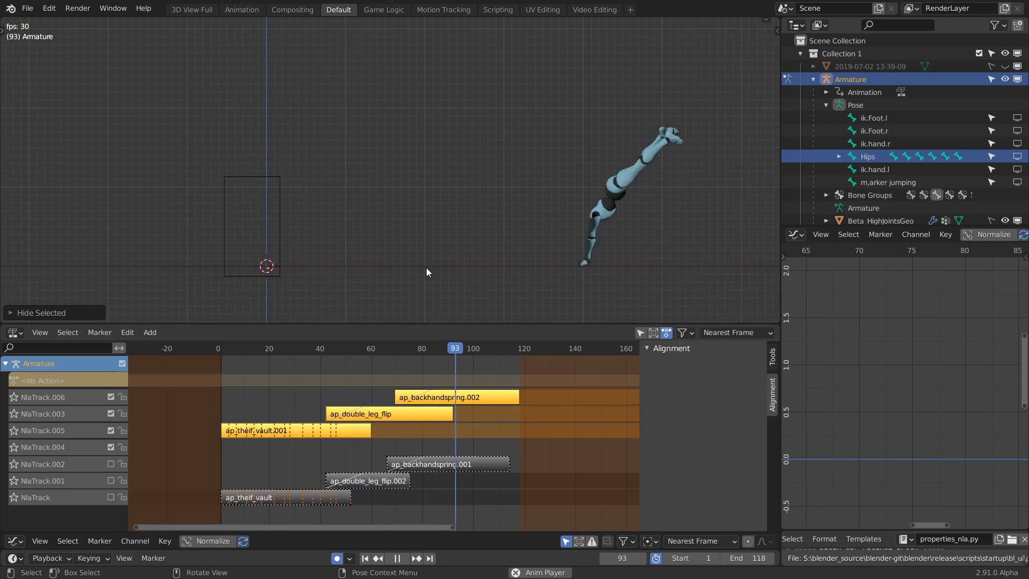
pyautogui.click(305, 347)
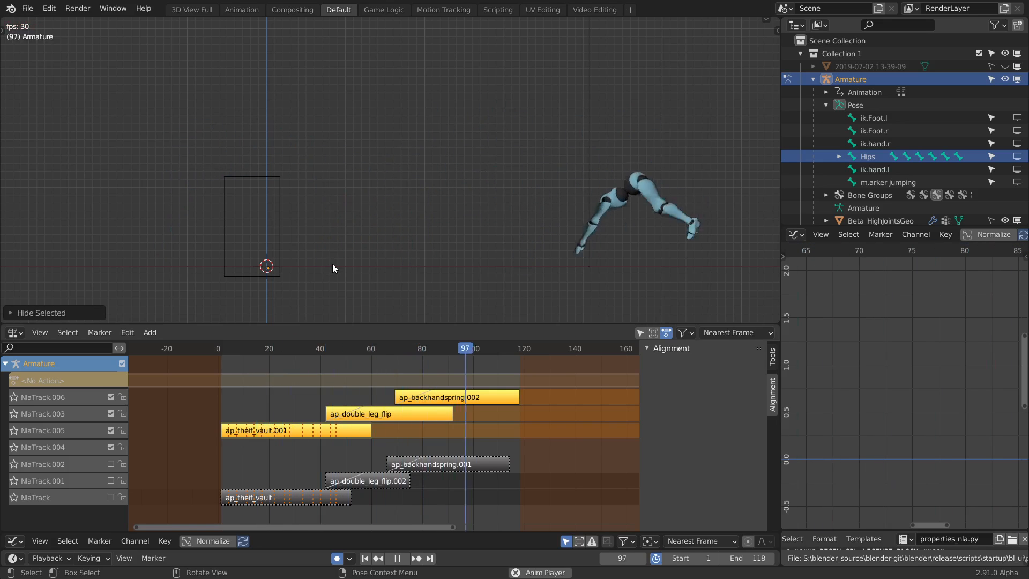
pyautogui.click(315, 347)
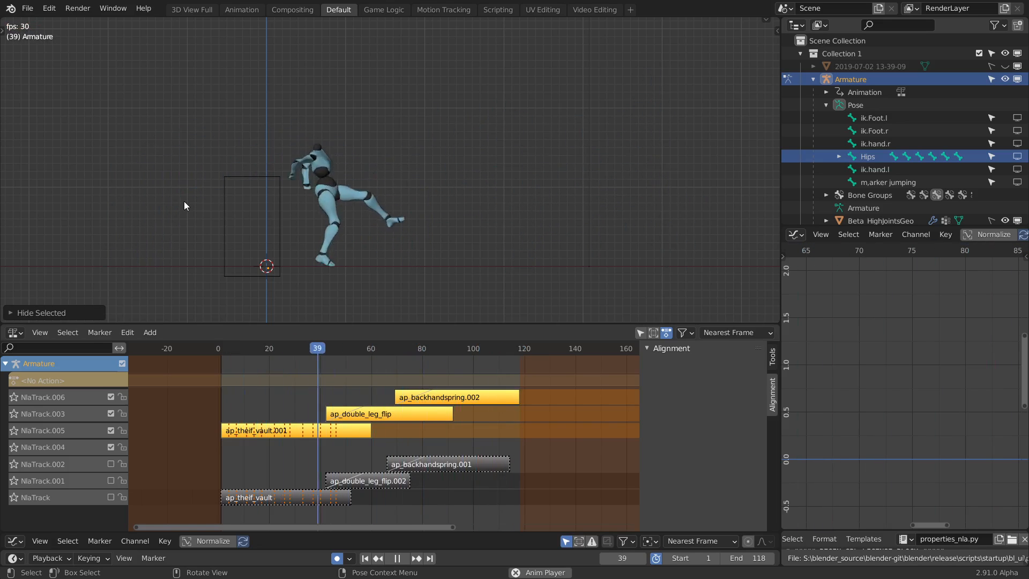
pyautogui.click(471, 347)
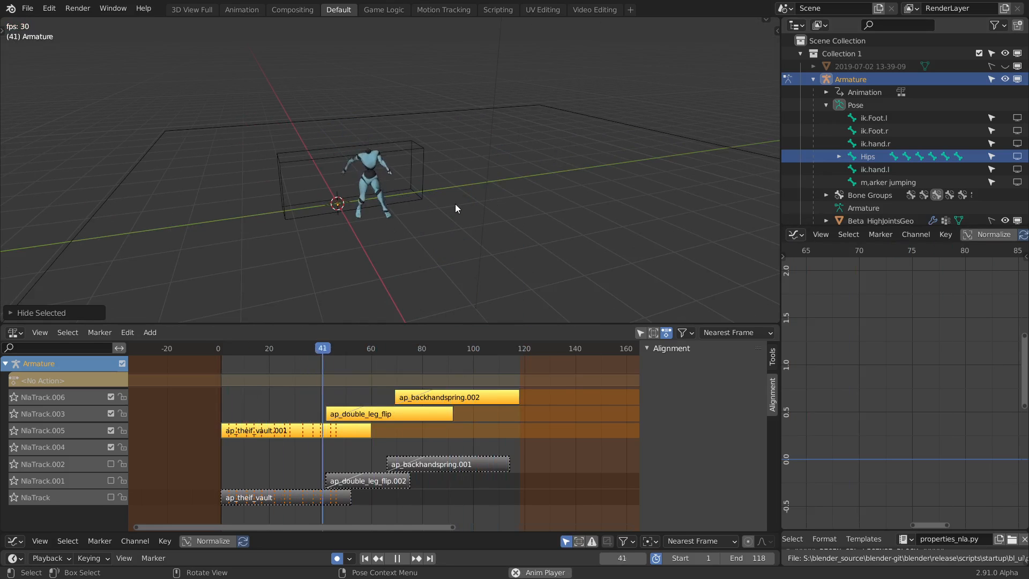
pyautogui.click(396, 561)
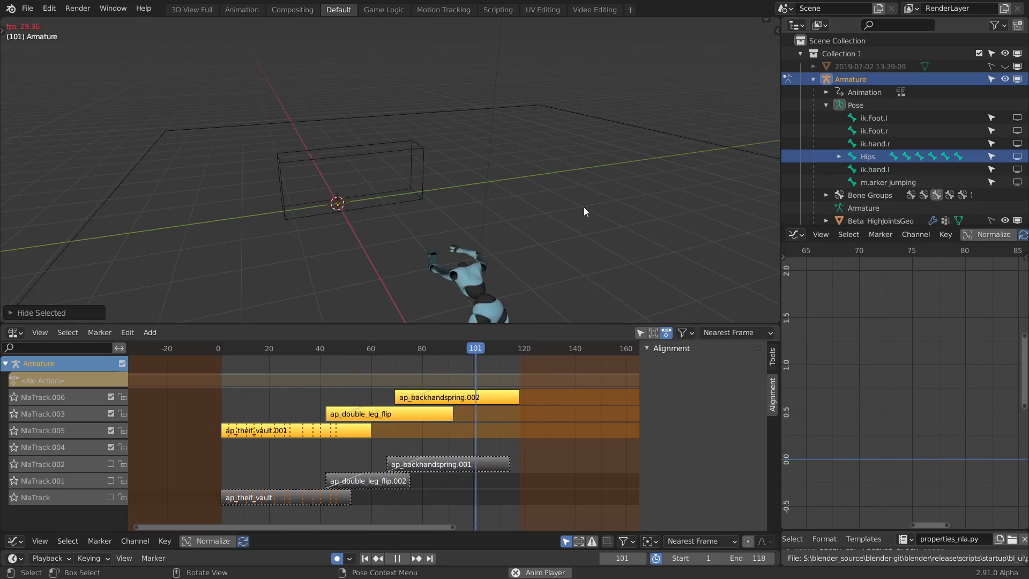